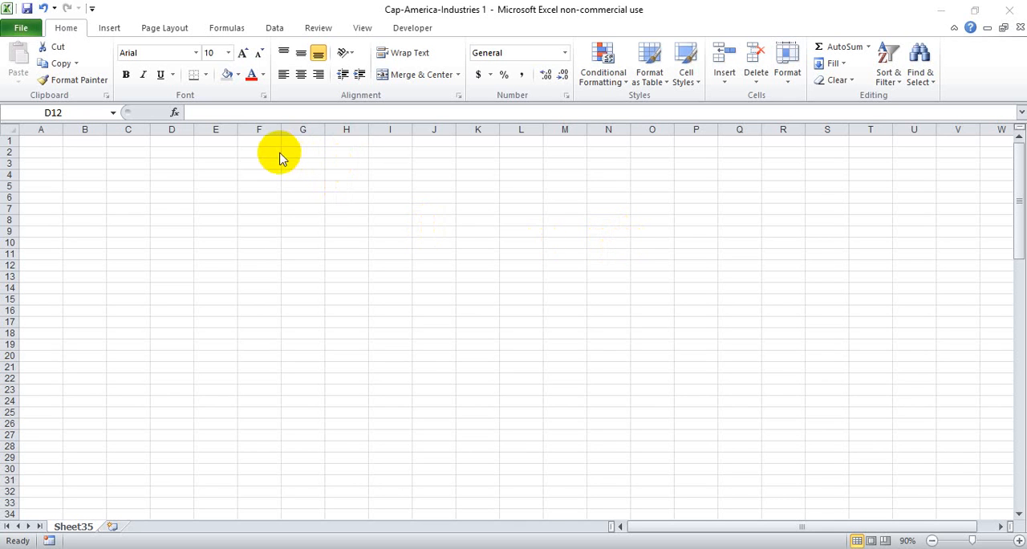
mouse_move(273, 157)
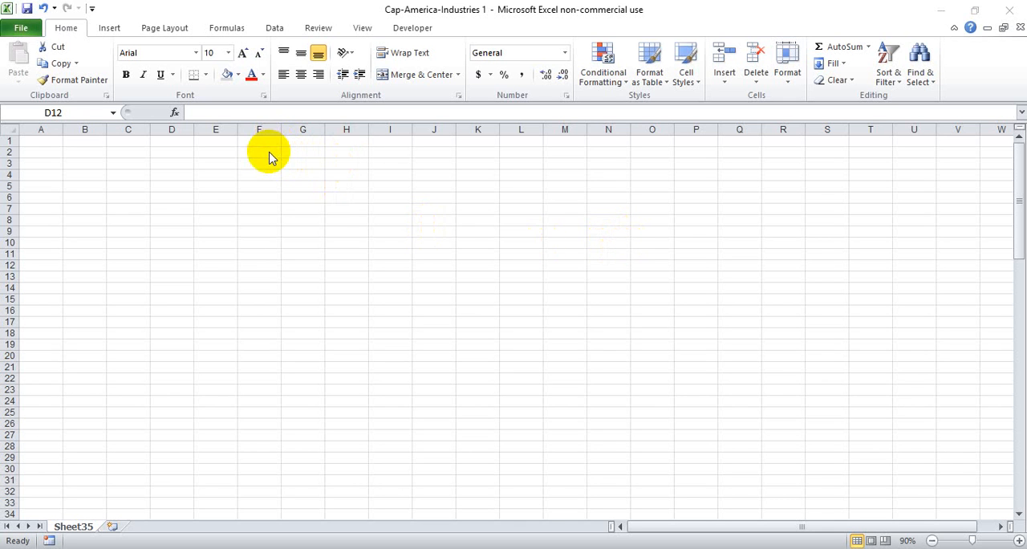
mouse_move(254, 244)
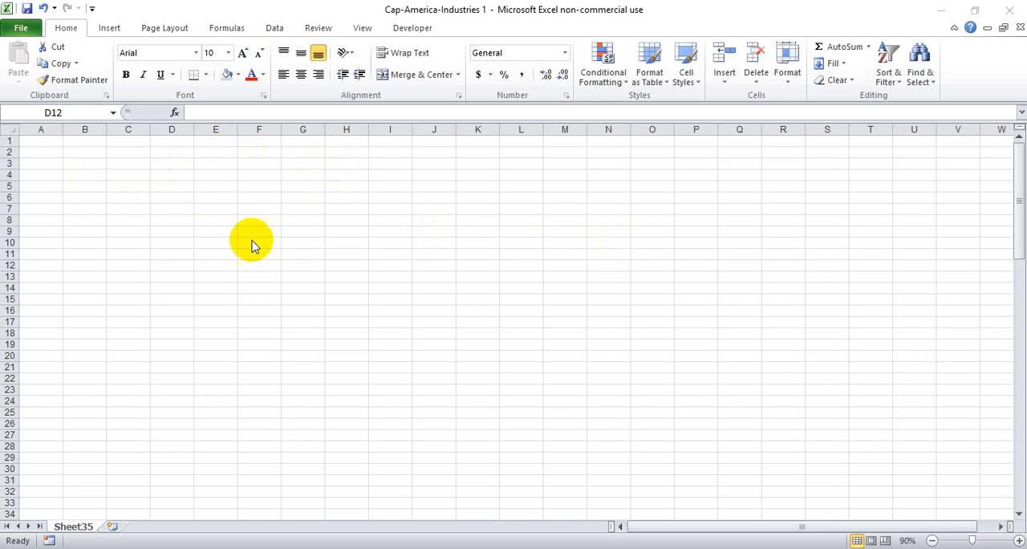
mouse_move(148, 197)
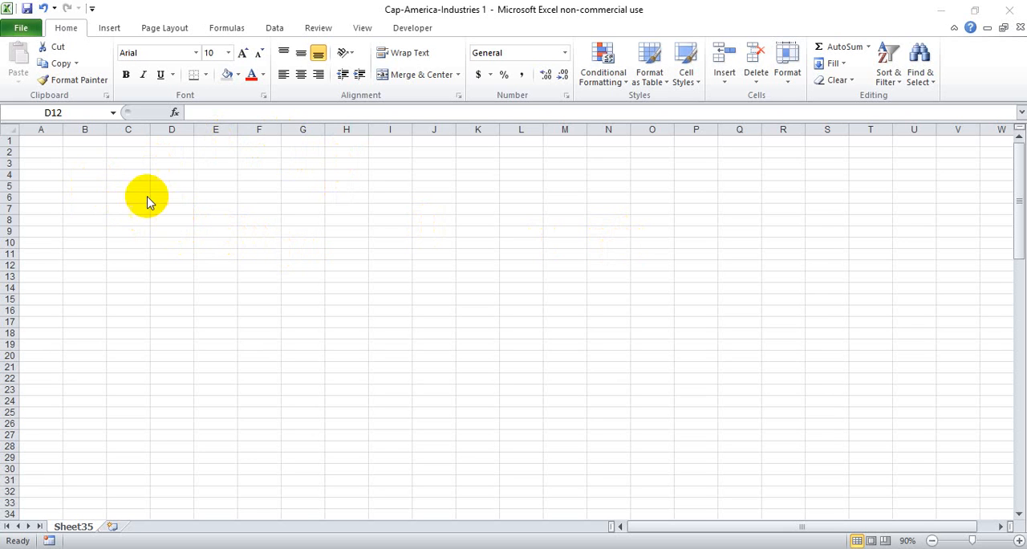
mouse_move(90, 199)
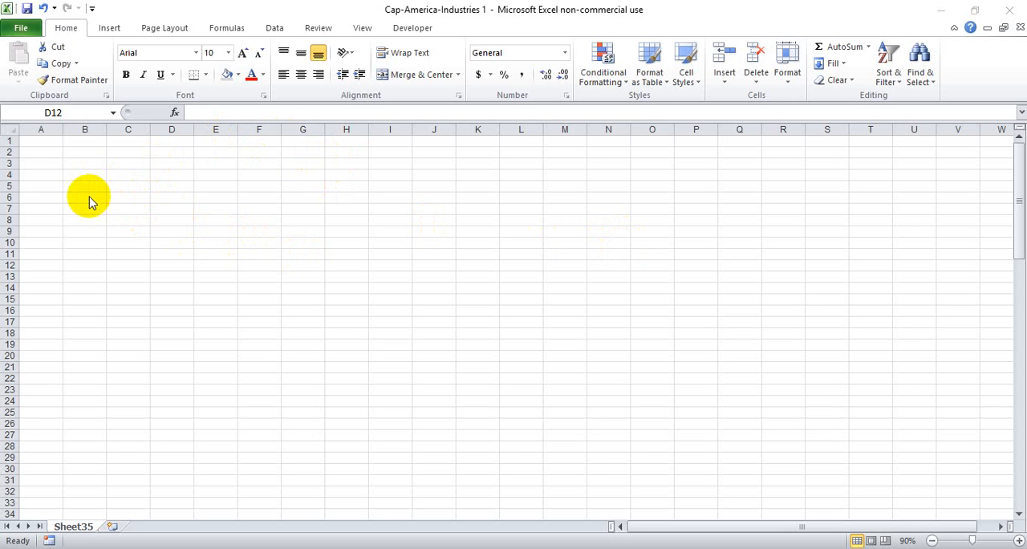
mouse_move(119, 225)
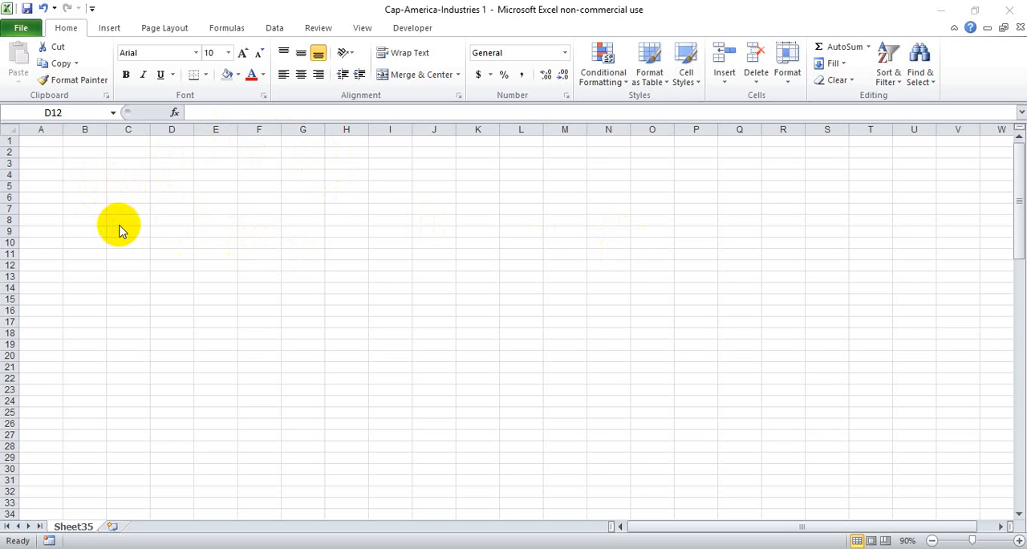
mouse_move(154, 241)
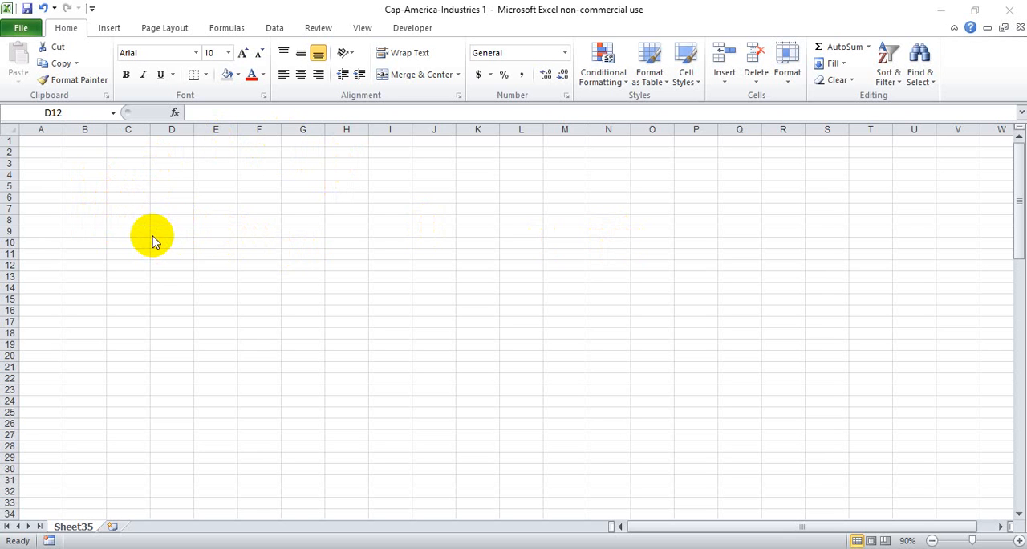
mouse_move(199, 199)
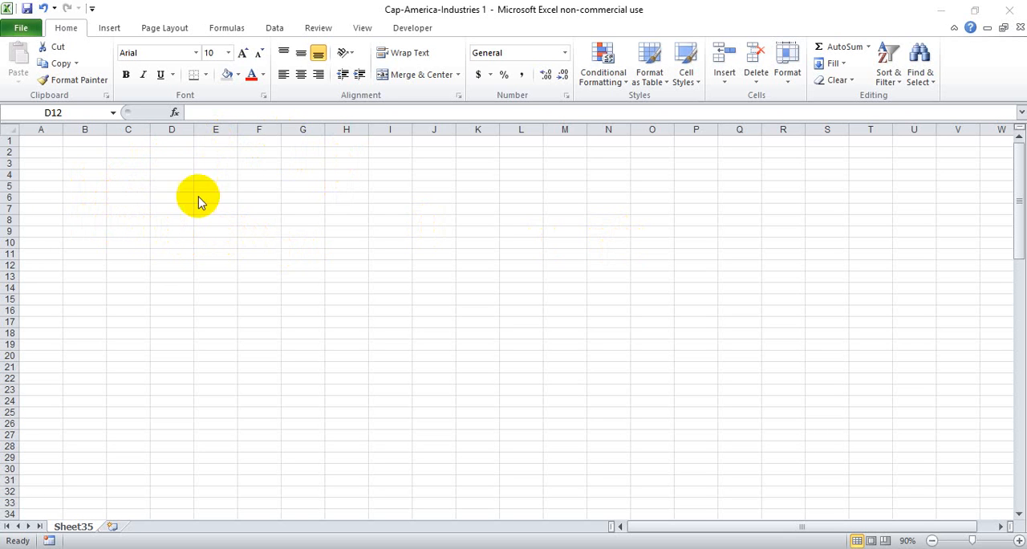
mouse_move(250, 178)
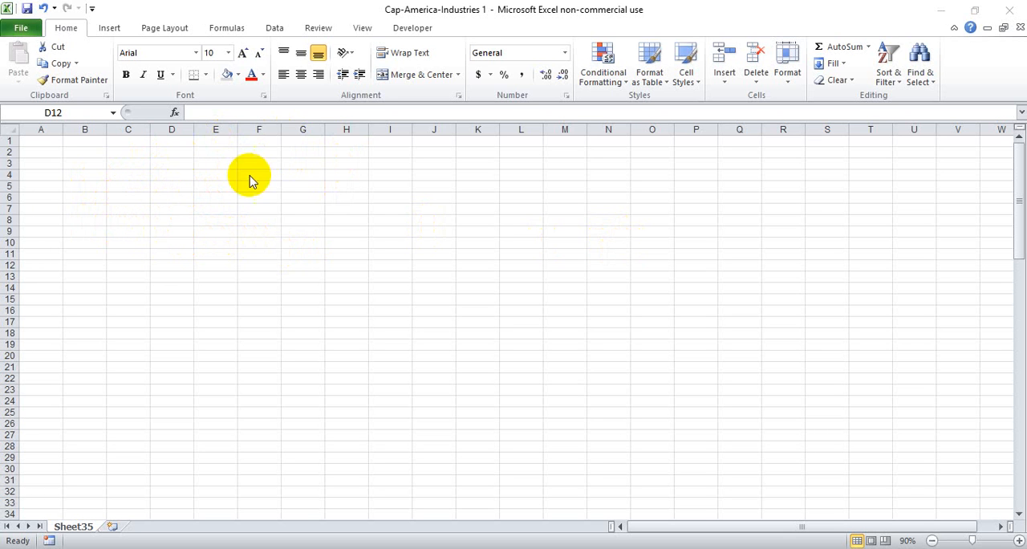
mouse_move(83, 158)
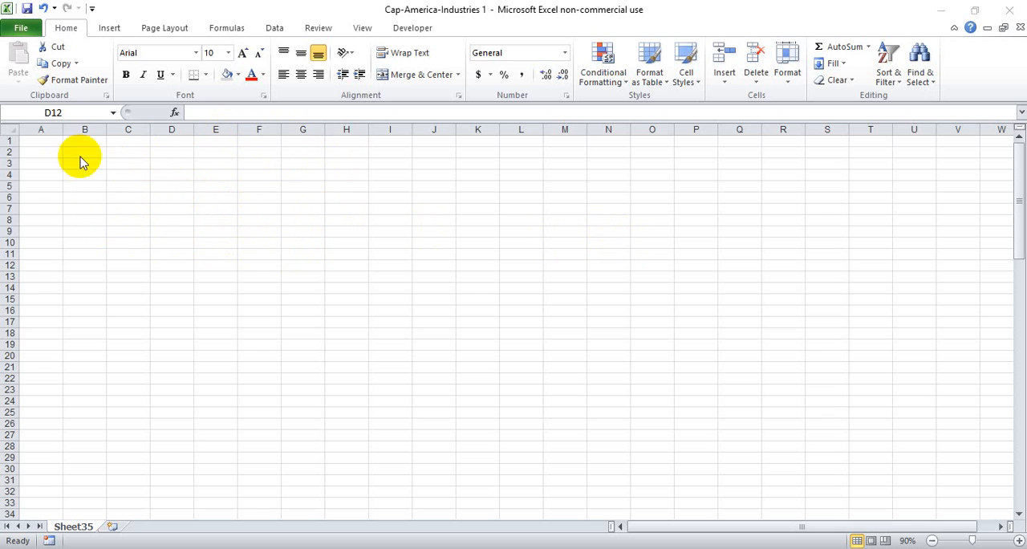
mouse_move(78, 178)
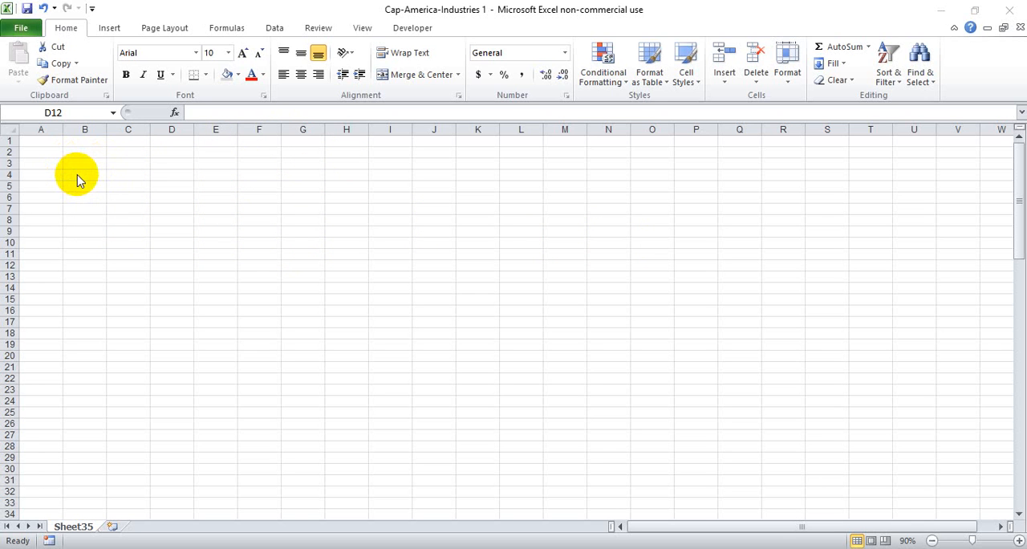
- Enter 1 and 2 from C4, fill the series down to 52, and copy it
left_click(128, 175)
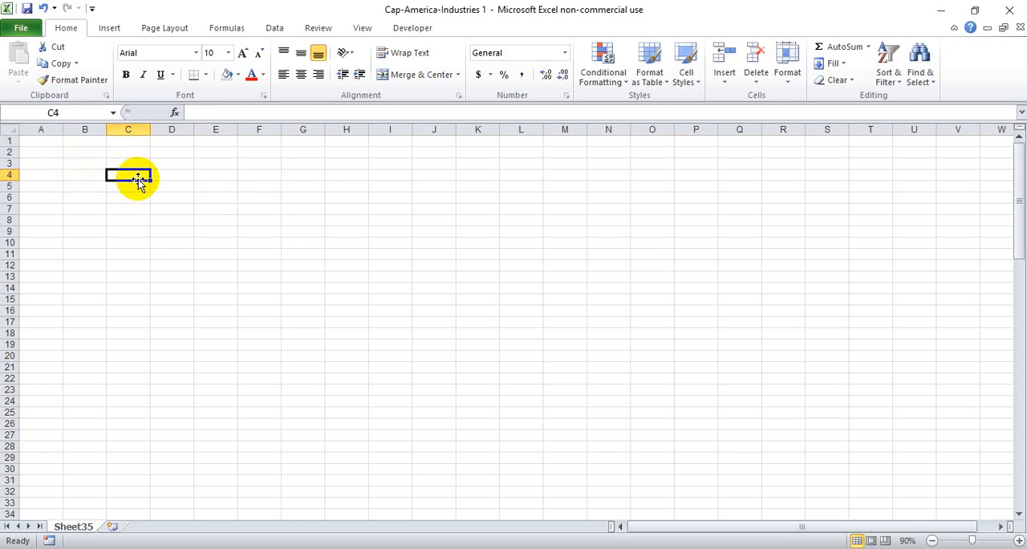
type("2")
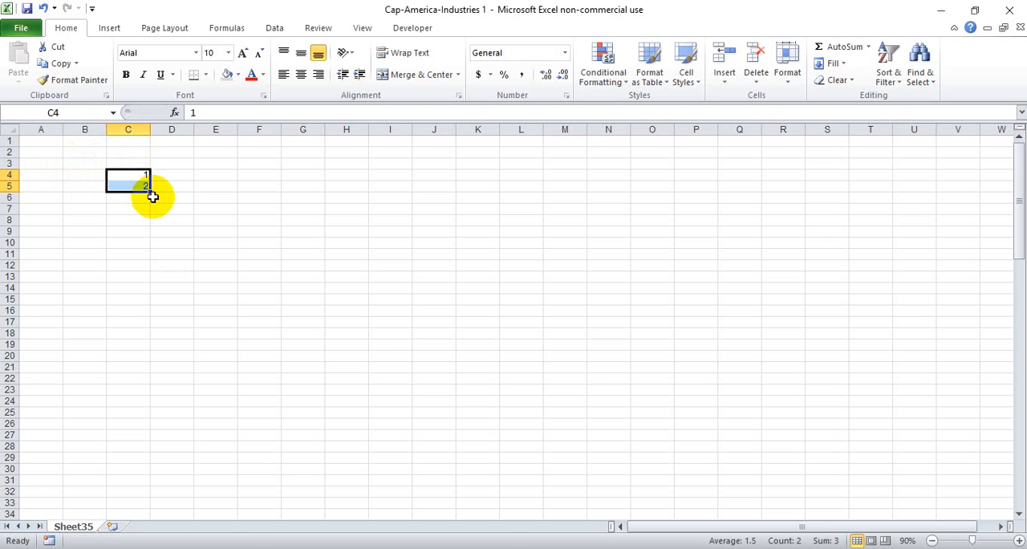
left_click_drag(151, 191, 142, 499)
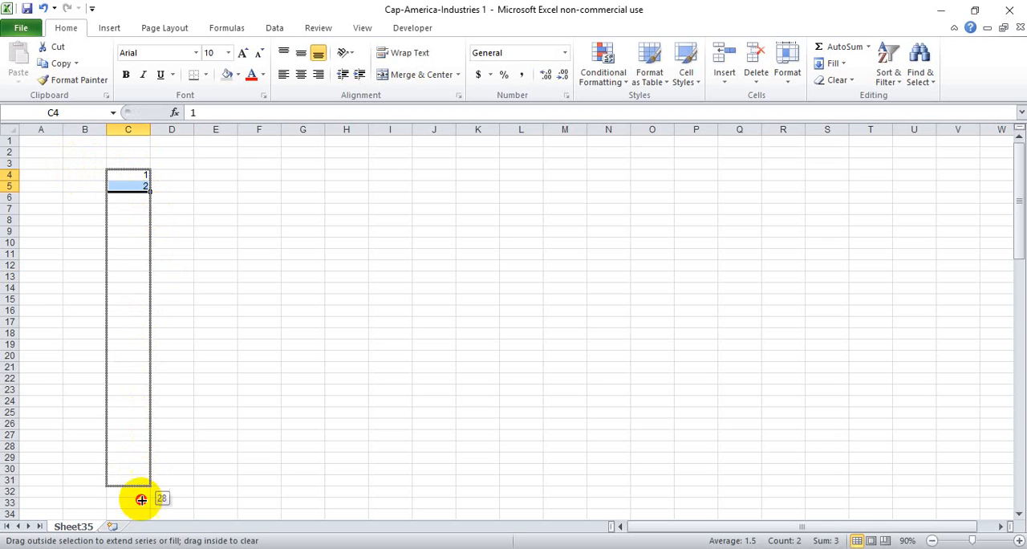
left_click_drag(141, 498, 141, 511)
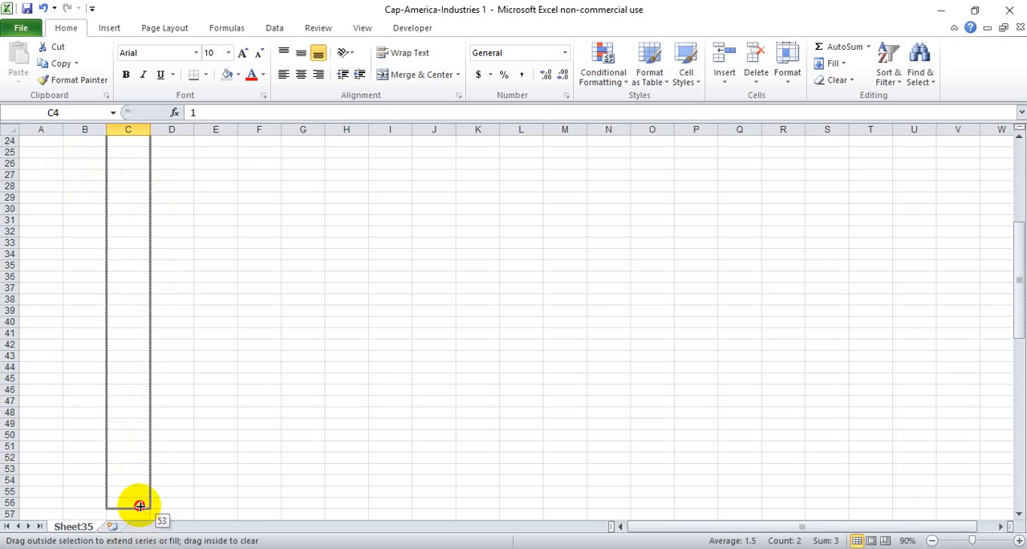
left_click_drag(142, 504, 148, 491)
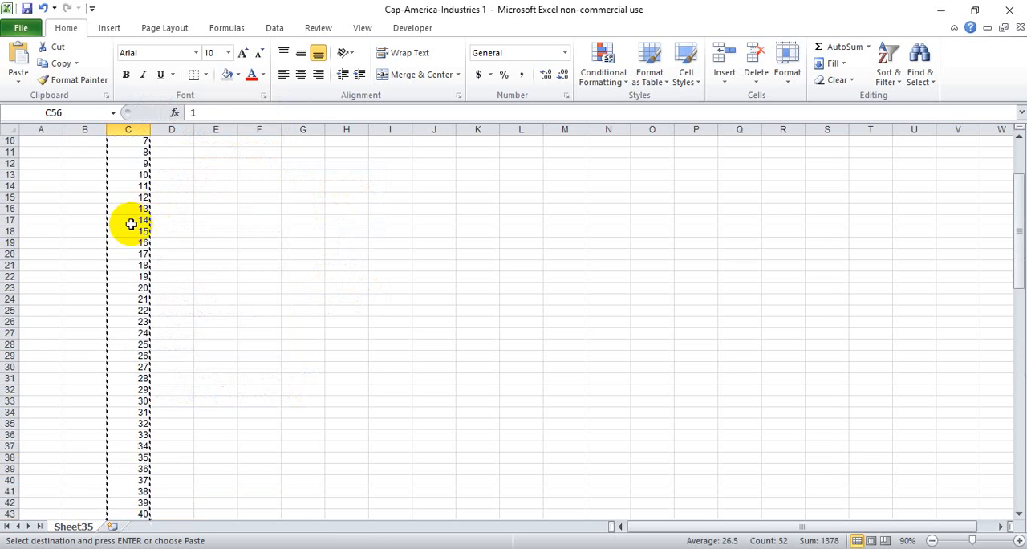
- Paste the 1–52 week list into column B at B4 and again at B56
right_click(83, 175)
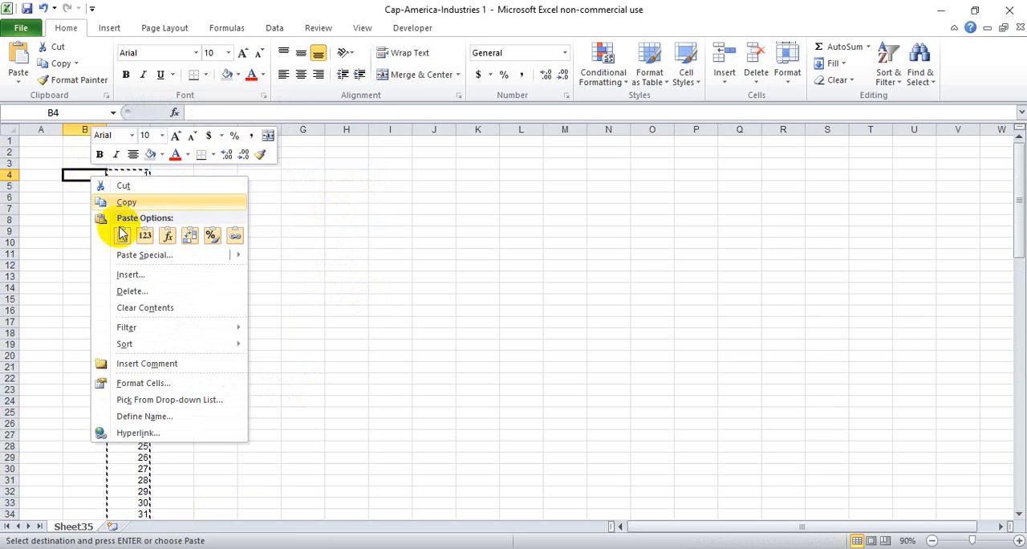
left_click(122, 235)
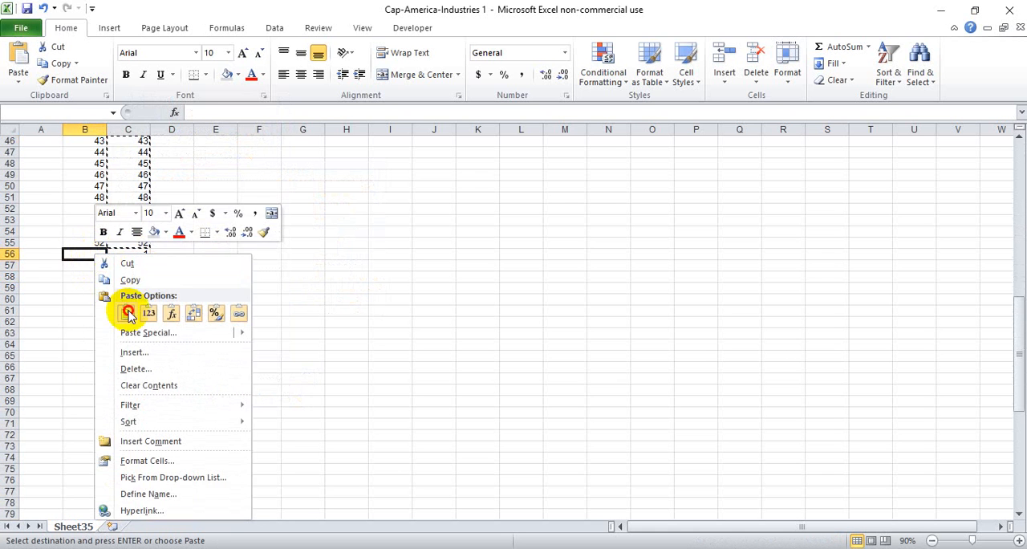
left_click(129, 313)
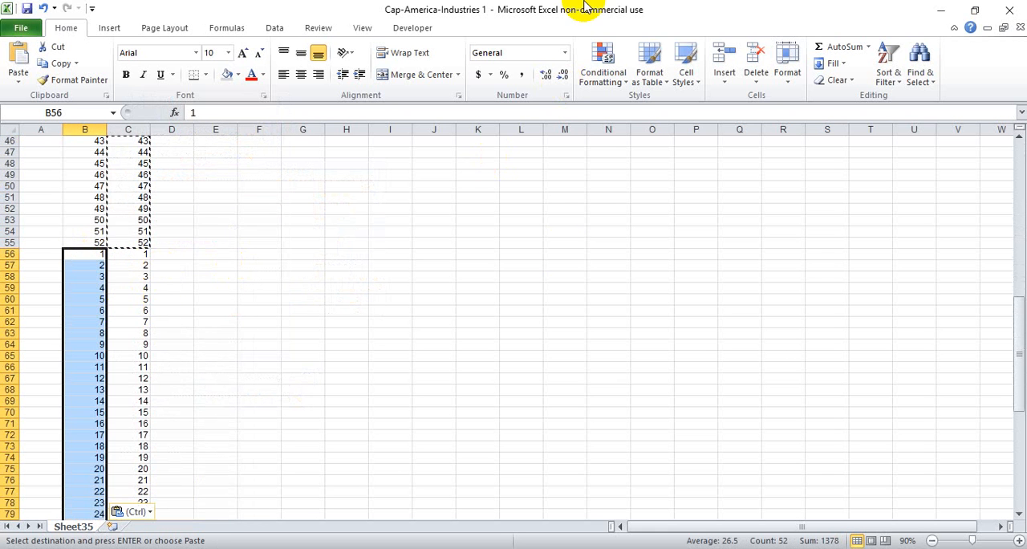
scroll("up", 3)
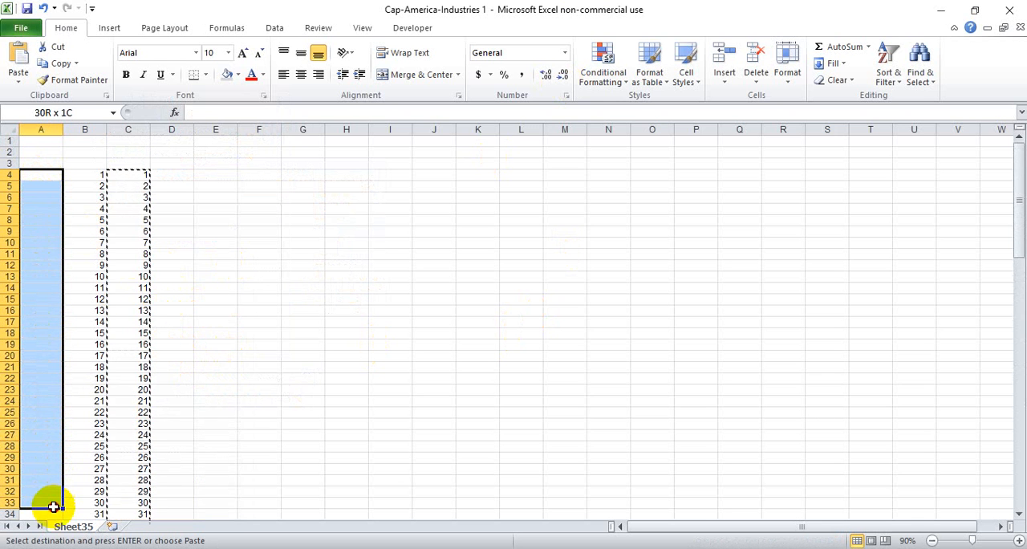
- Merge A4:A55 labelled 2016 beside the first year, and enter 2017 for the second block
left_click_drag(40, 497, 52, 514)
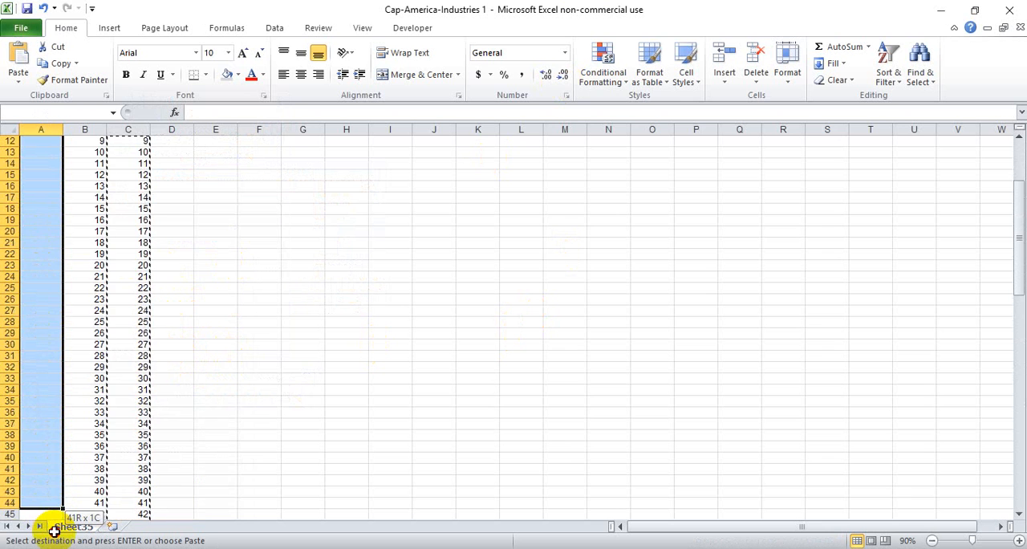
left_click_drag(51, 514, 55, 513)
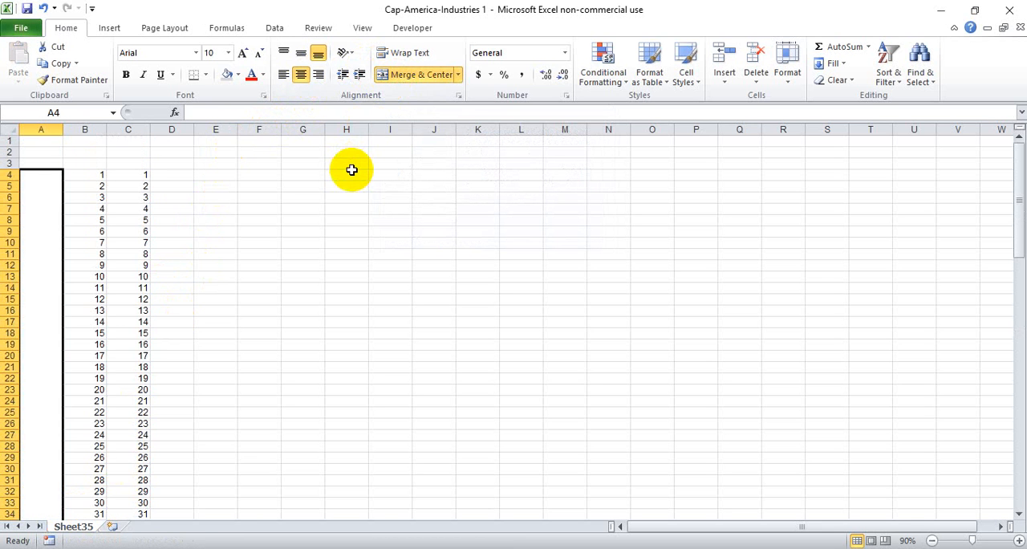
scroll("down", 3)
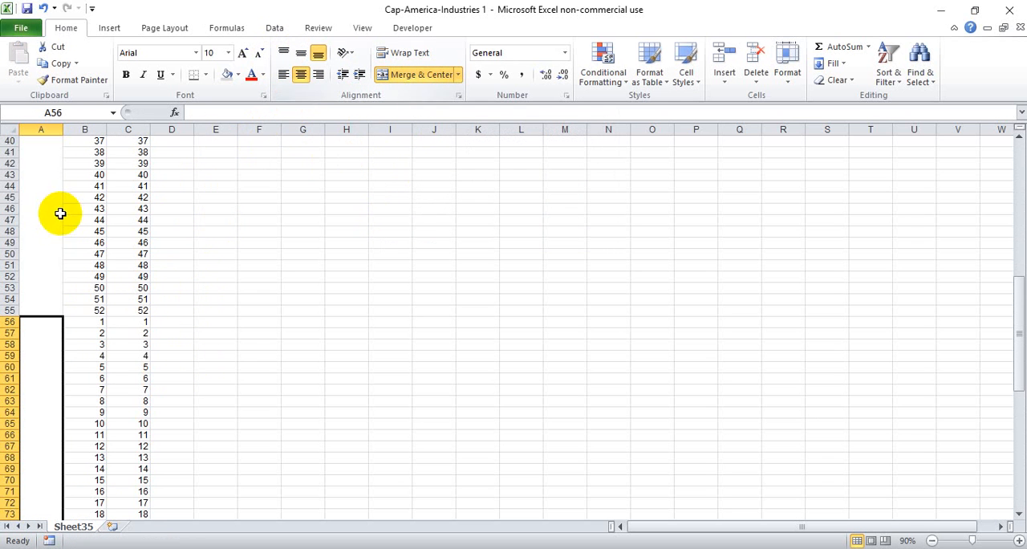
type("2017")
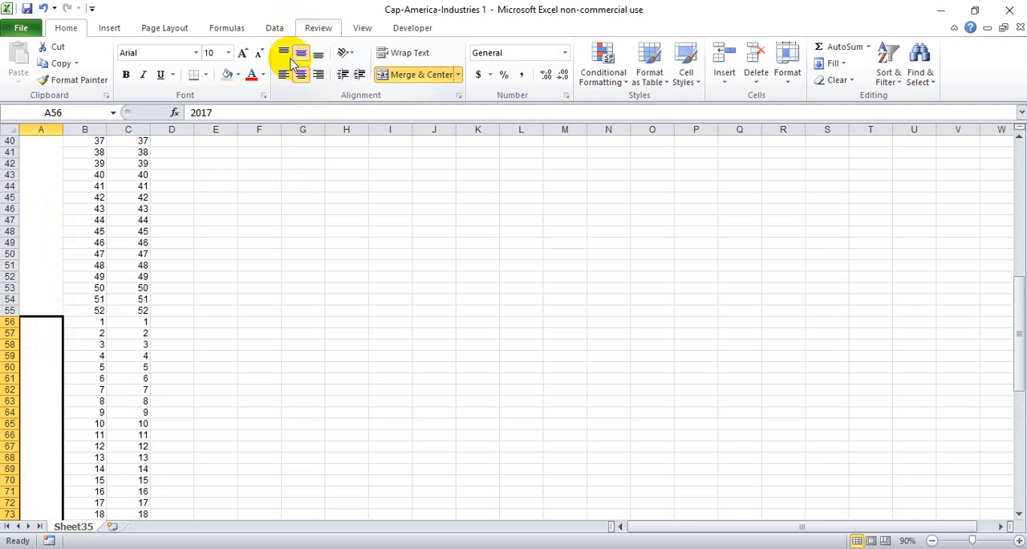
scroll("up", 3)
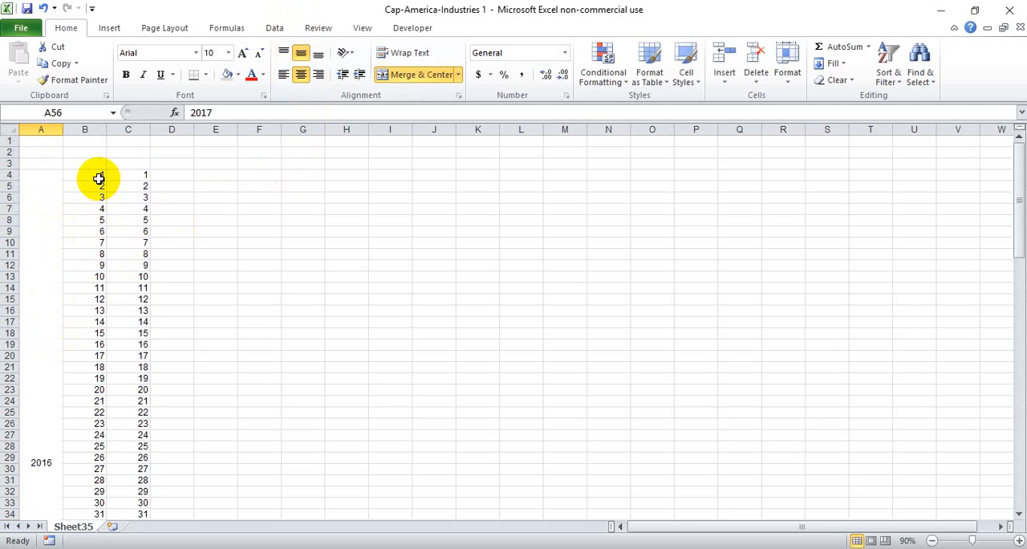
- Merge weeks 1–13 in column B into one cell for Q1, keeping the top value
left_click_drag(83, 175, 84, 220)
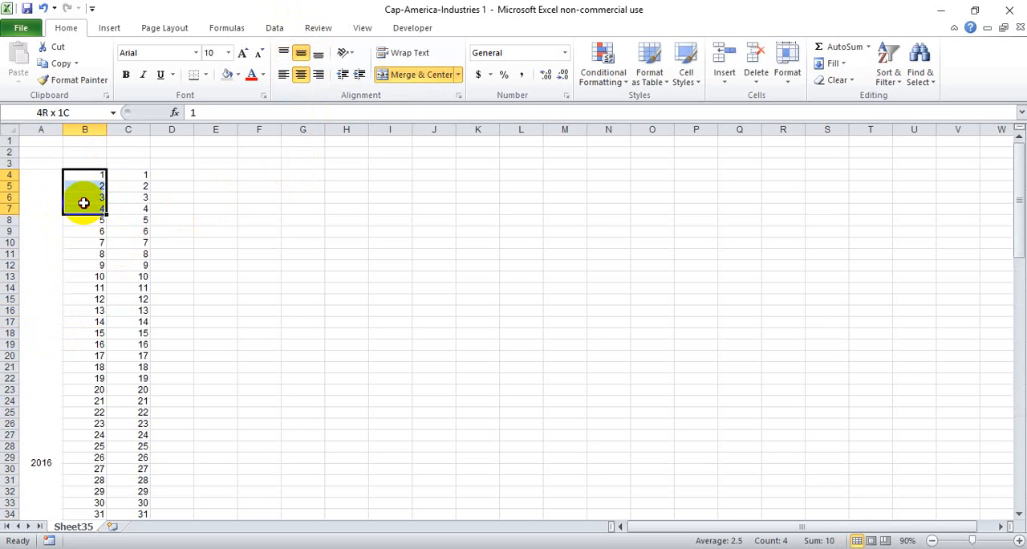
left_click_drag(83, 202, 84, 312)
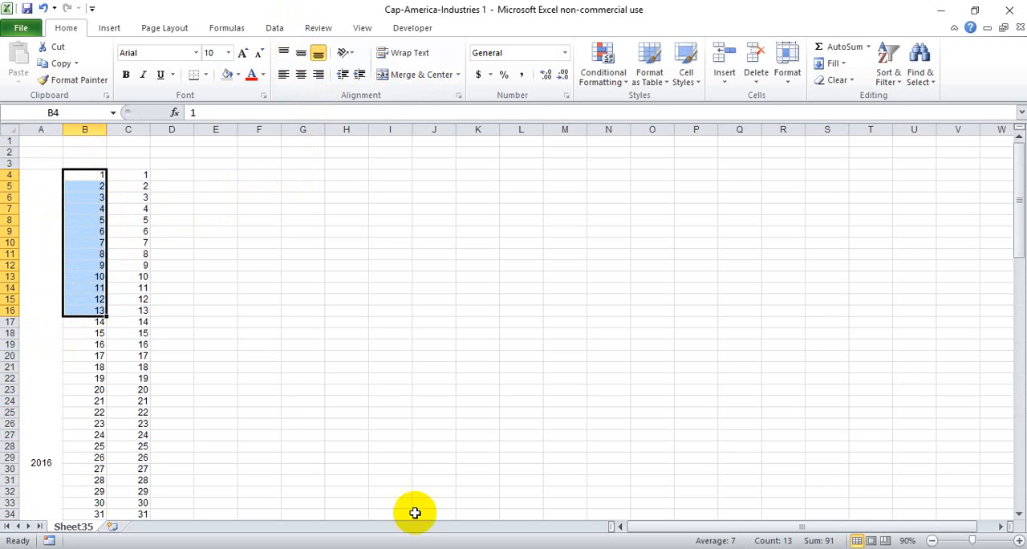
mouse_move(786, 539)
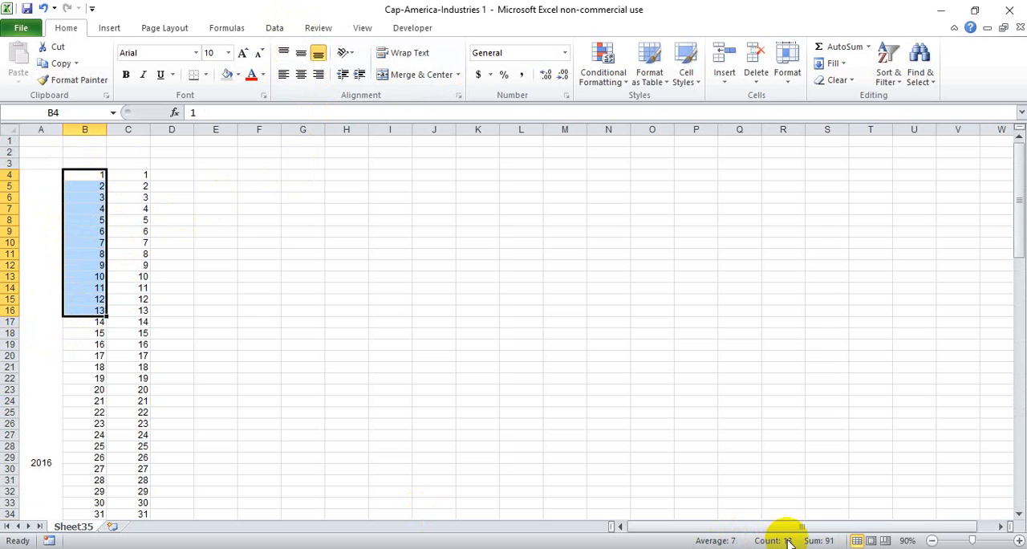
left_click(417, 74)
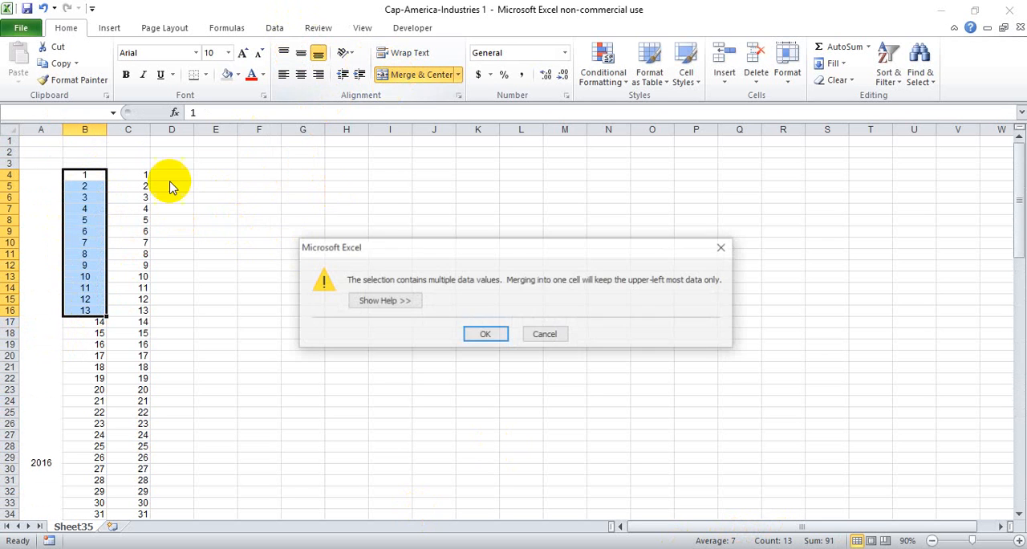
left_click(485, 334)
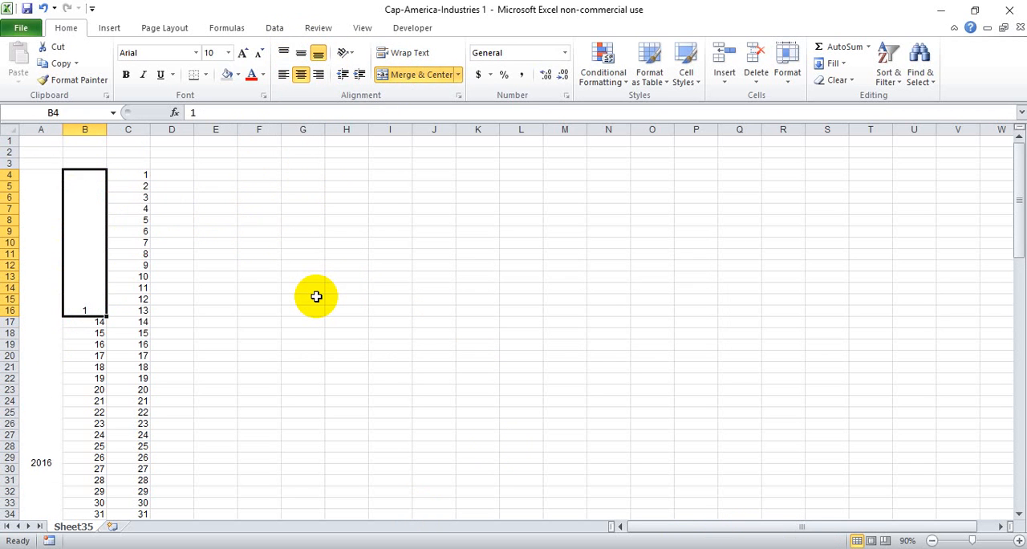
left_click(84, 321)
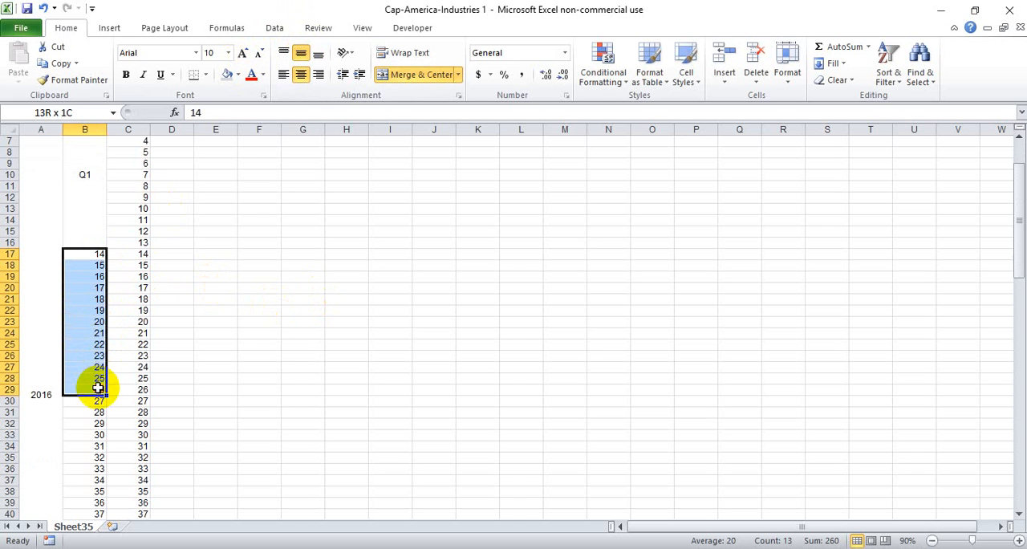
- Merge weeks 14–26 into one cell and label it Q2
left_click(418, 74)
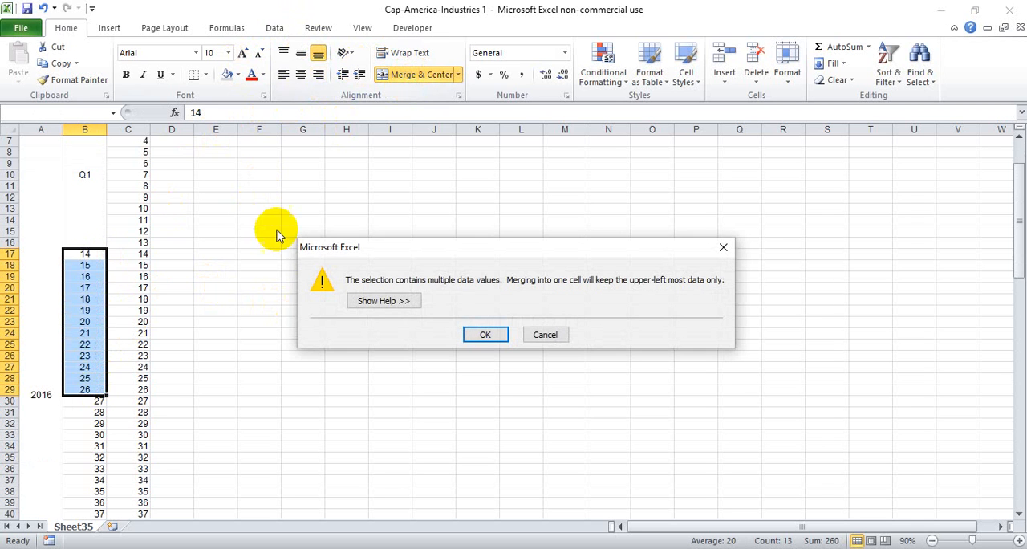
left_click(485, 334)
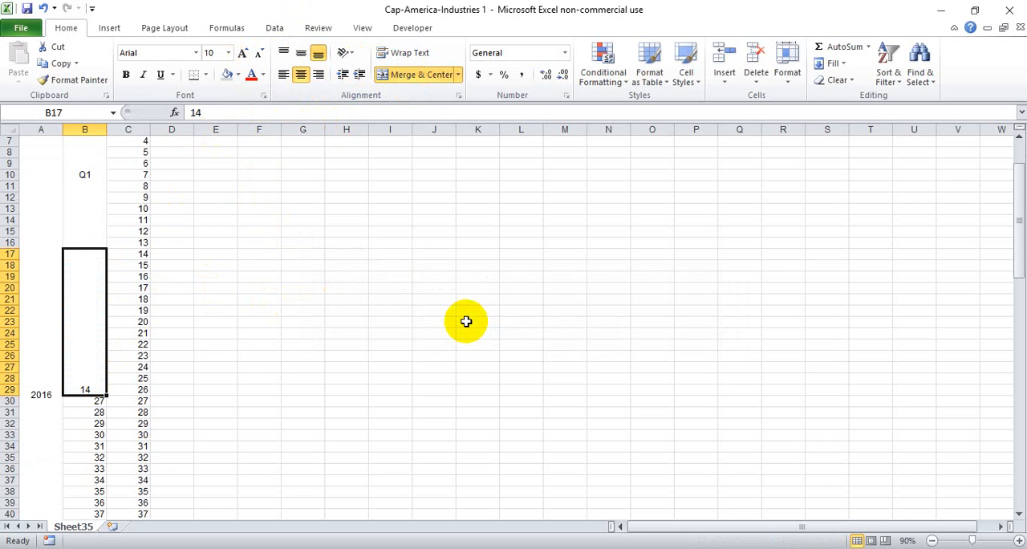
type("Q@")
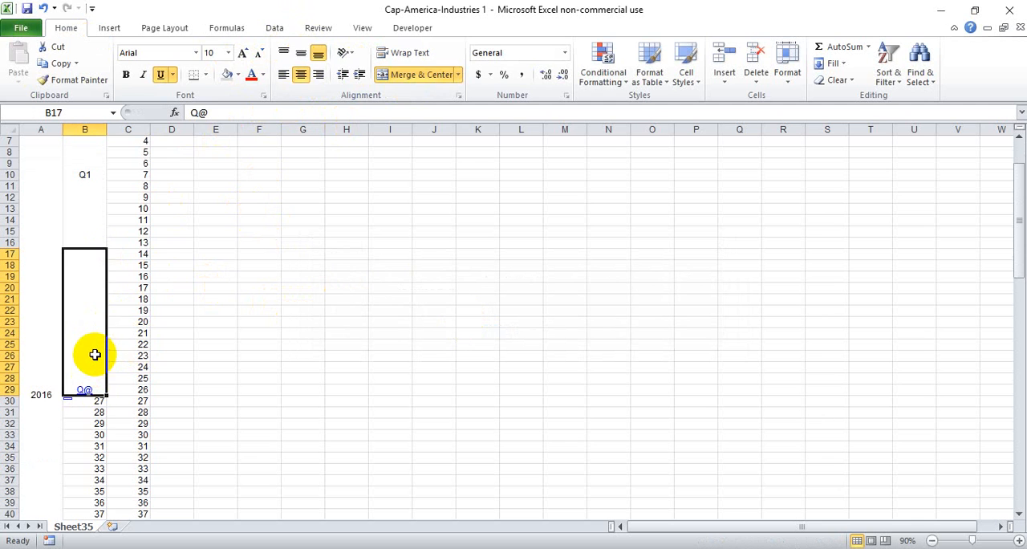
type("Q2")
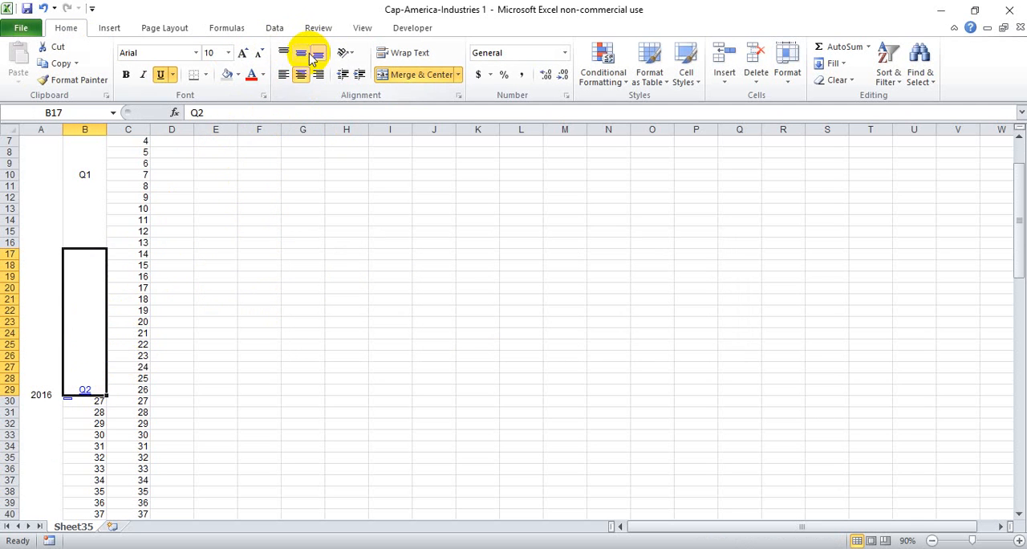
right_click(83, 321)
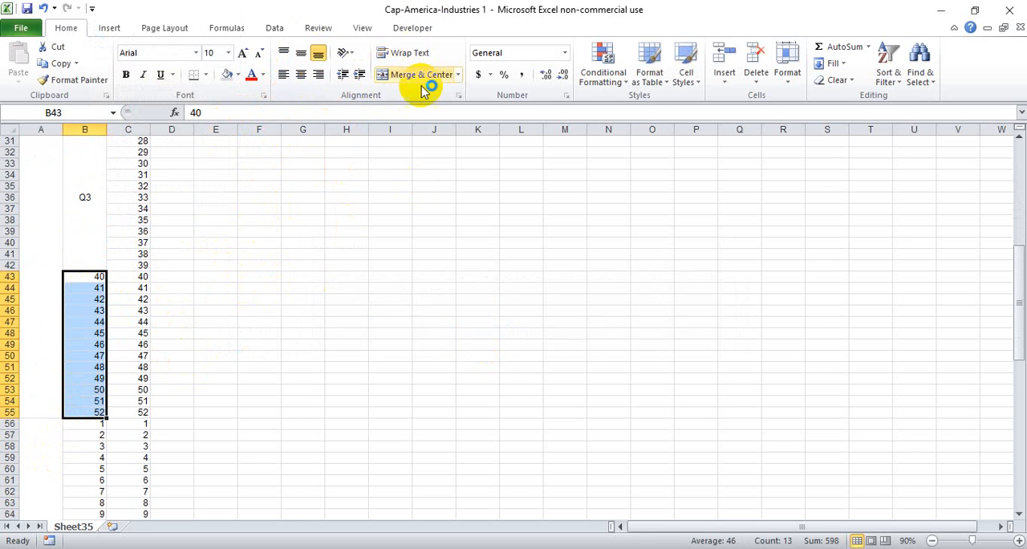
- Merge weeks 40–52, middle-align it and label it Q4, then review the quarter block
left_click(416, 74)
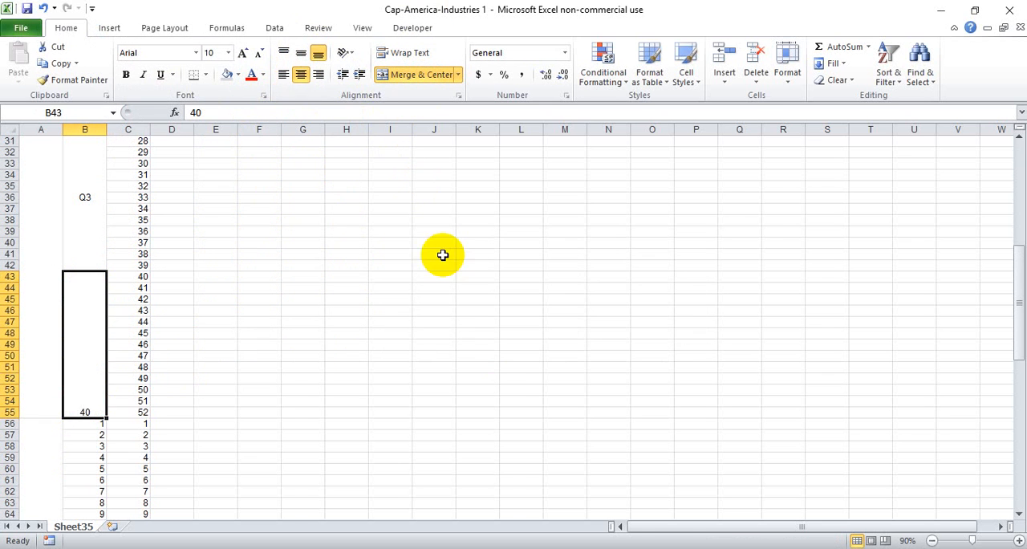
left_click(302, 53)
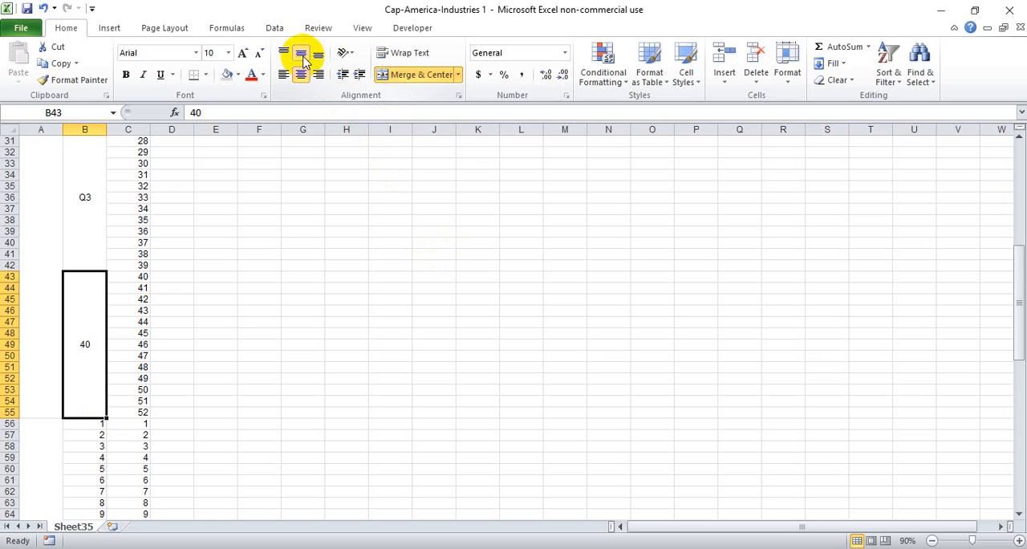
type("Q4")
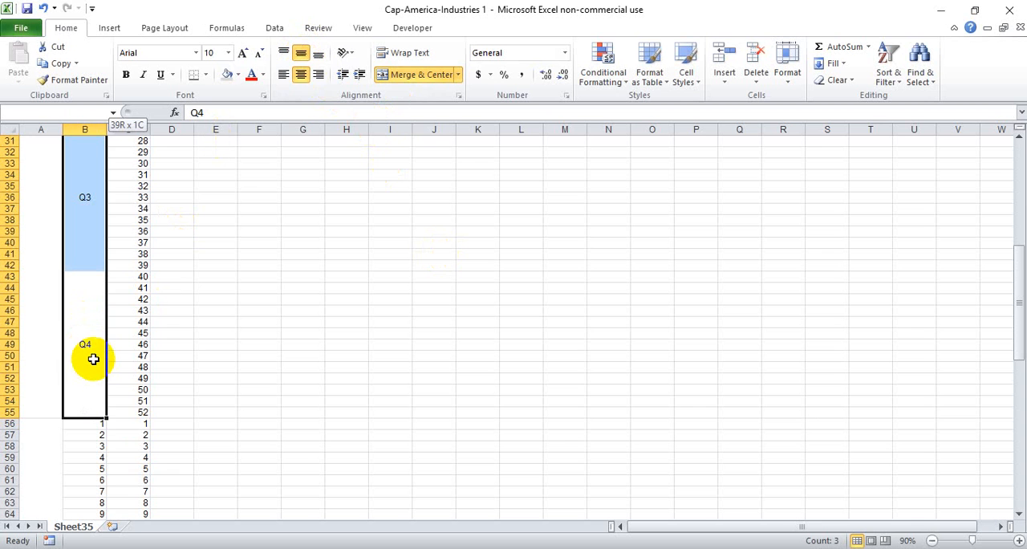
scroll("up", 3)
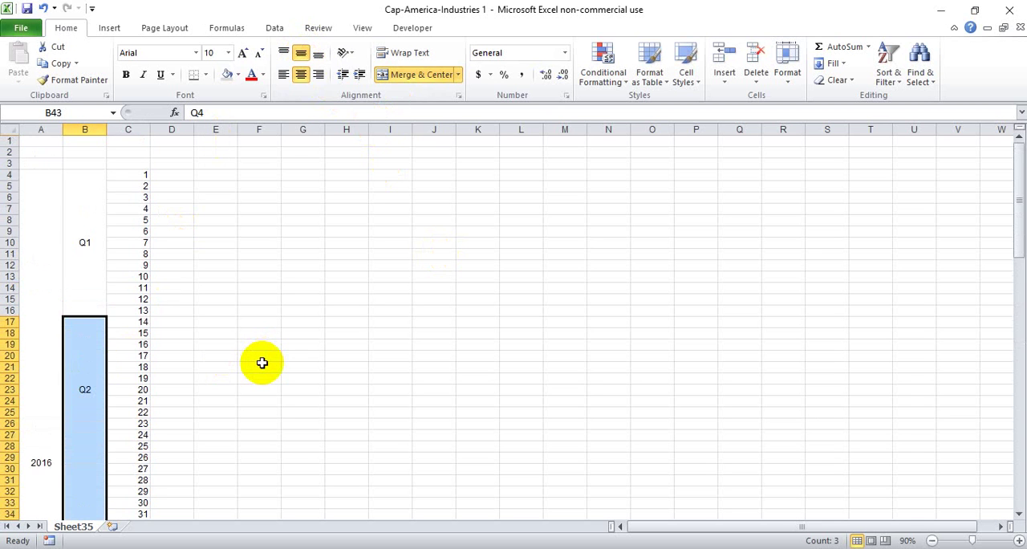
scroll("down", 3)
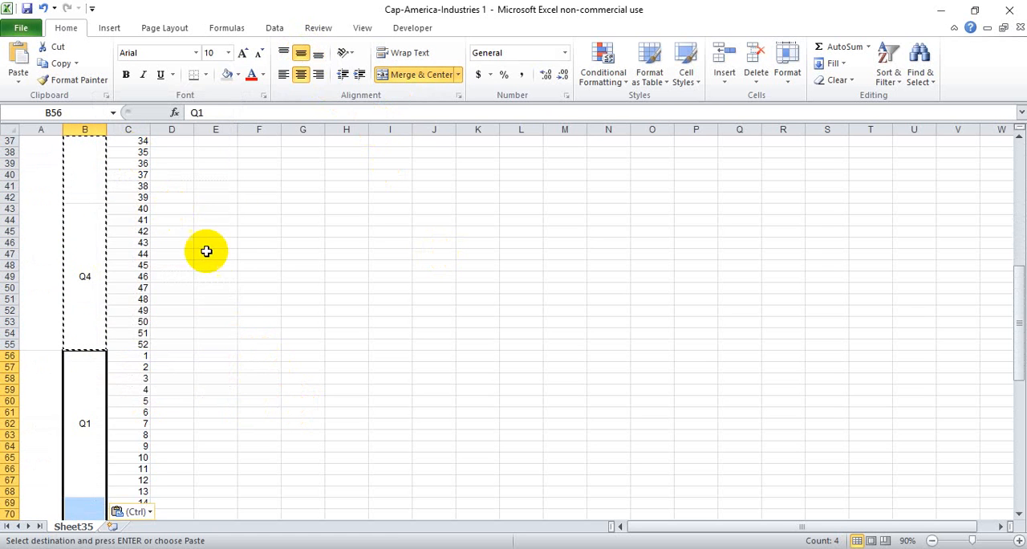
scroll("up", 3)
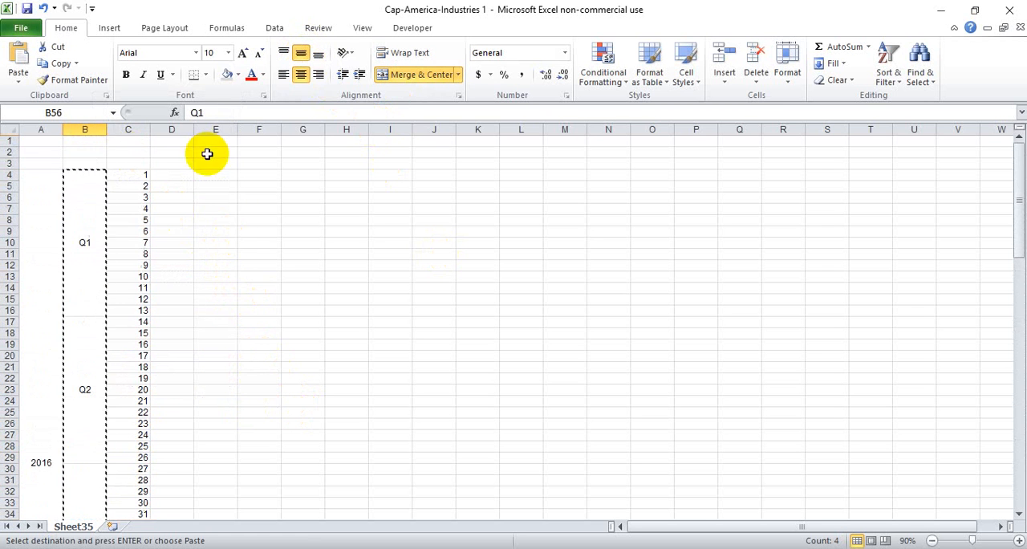
- Add a Sales heading in D3 and enter =RANDBETWEEN(300,750) below it
left_click(170, 163)
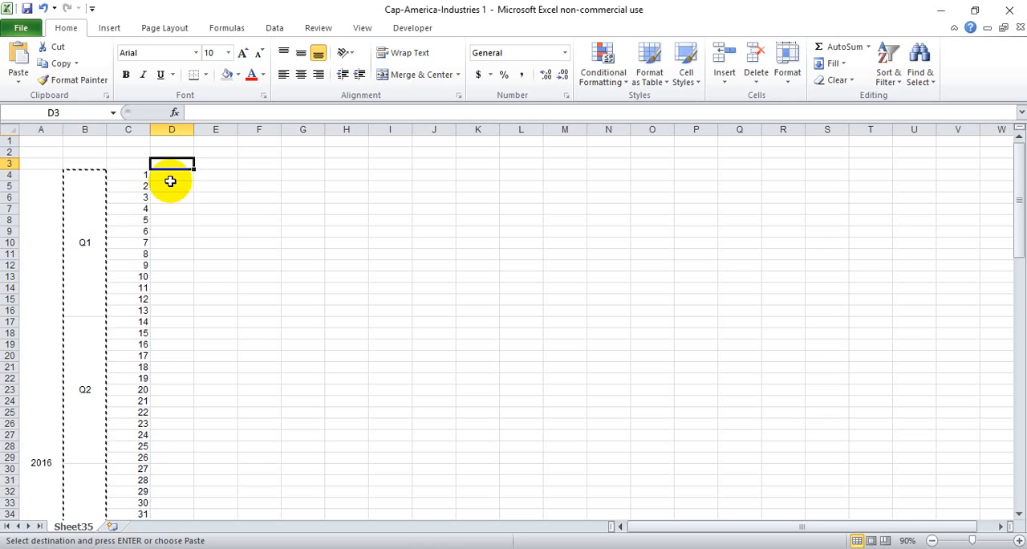
key("Return")
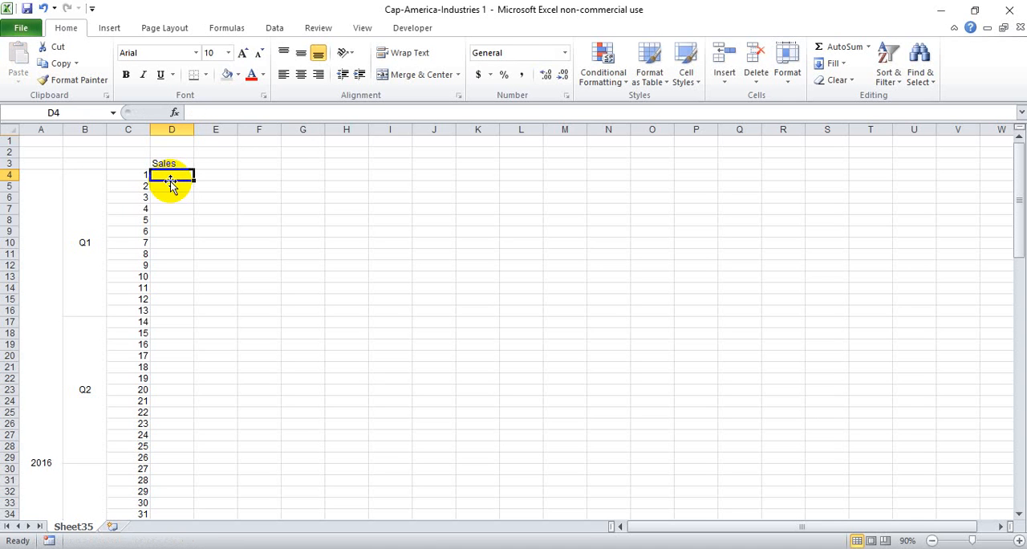
type("=")
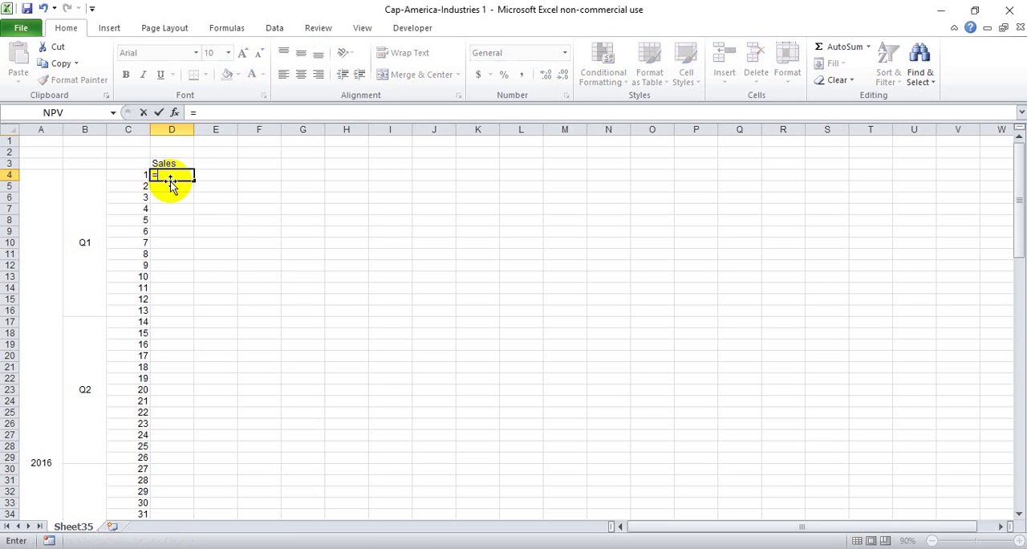
type("=randbetwee")
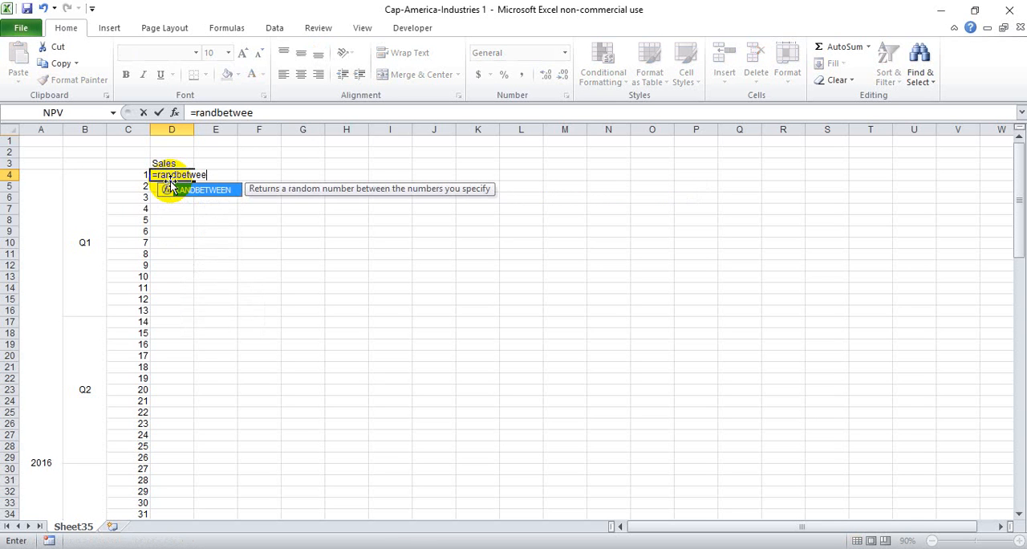
type("n(3009")
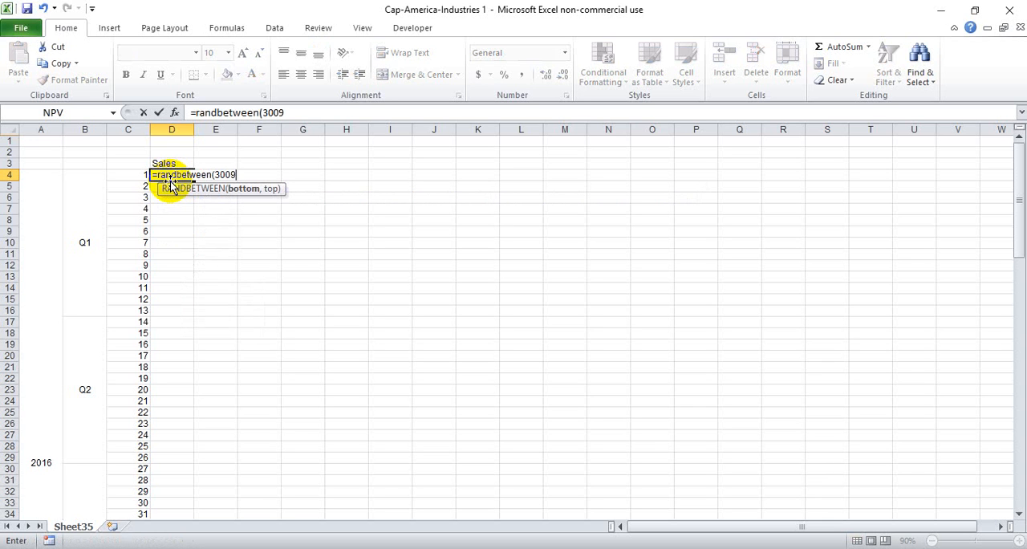
type(",")
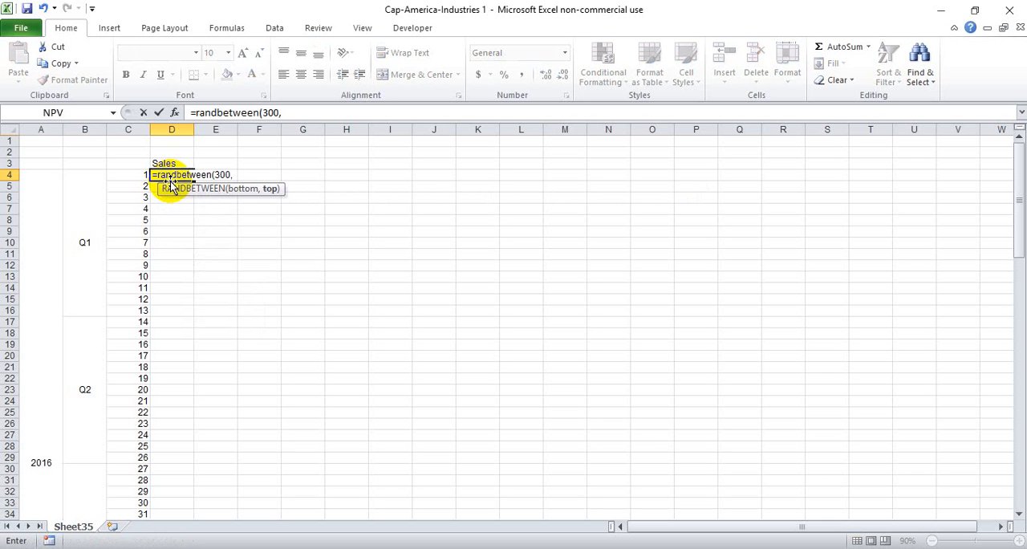
type("750")
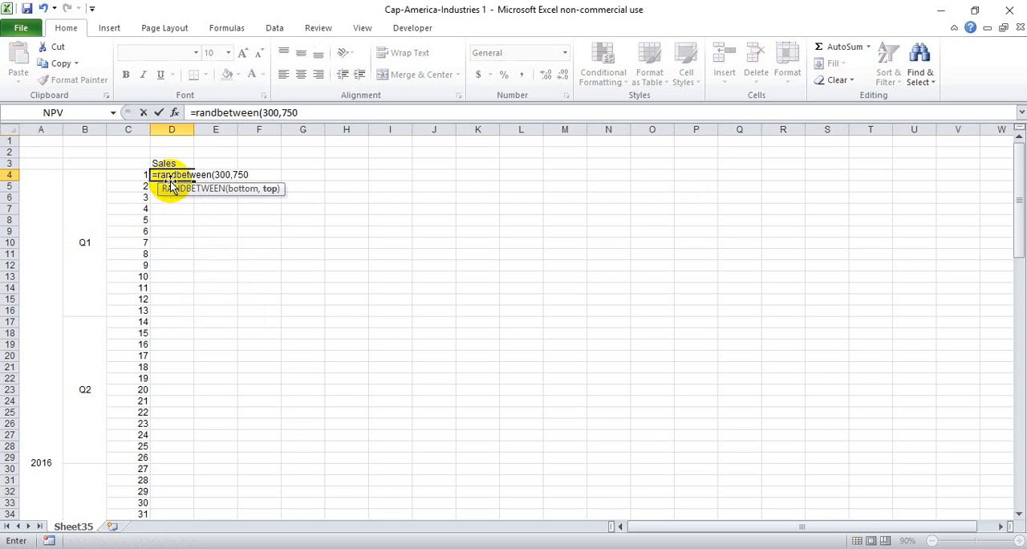
key("Return")
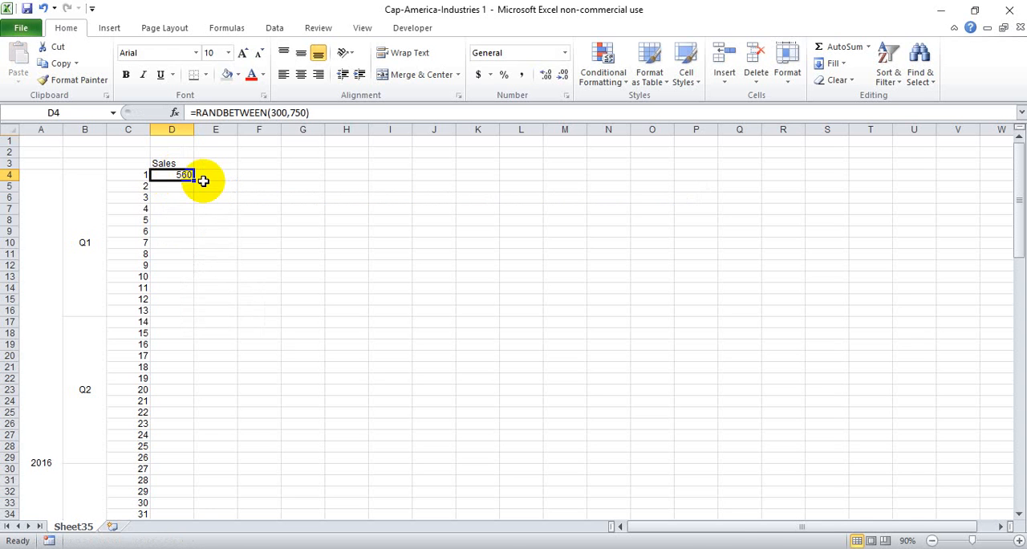
- Fill the random formula down the Sales column and paste it back as fixed values
left_click_drag(172, 175, 172, 514)
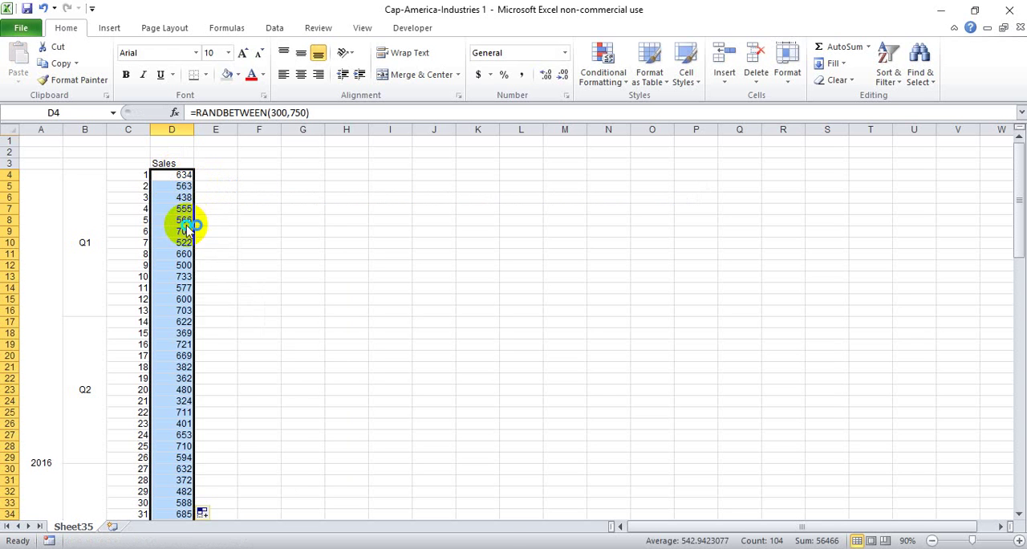
right_click(183, 221)
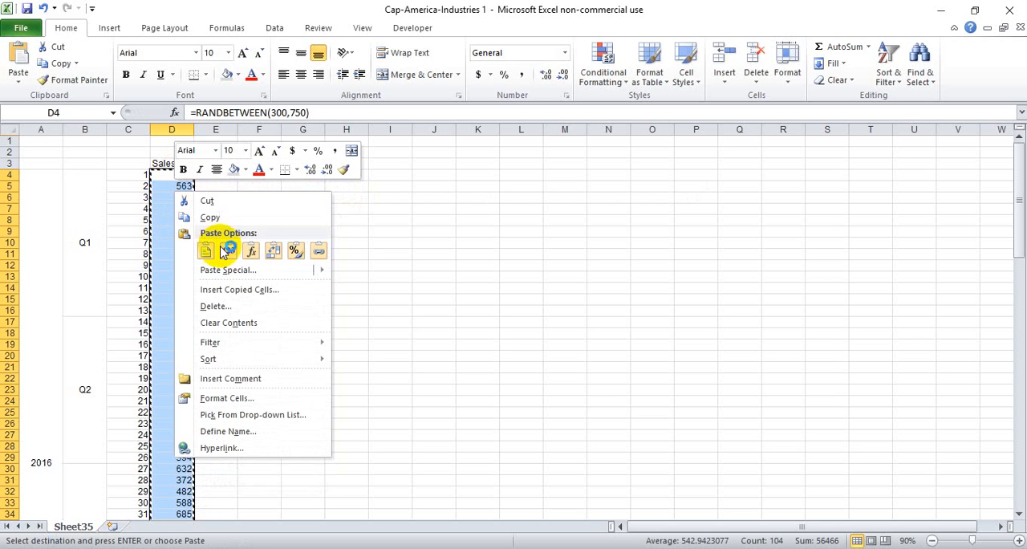
left_click(206, 251)
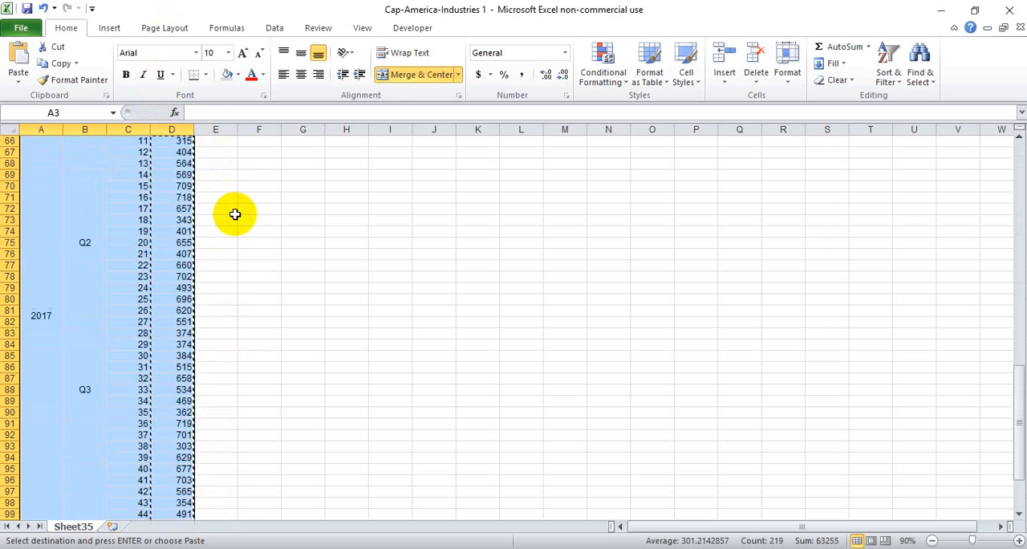
- Insert a 2-D line chart of the sales and move it left beside the data
scroll("up", 3)
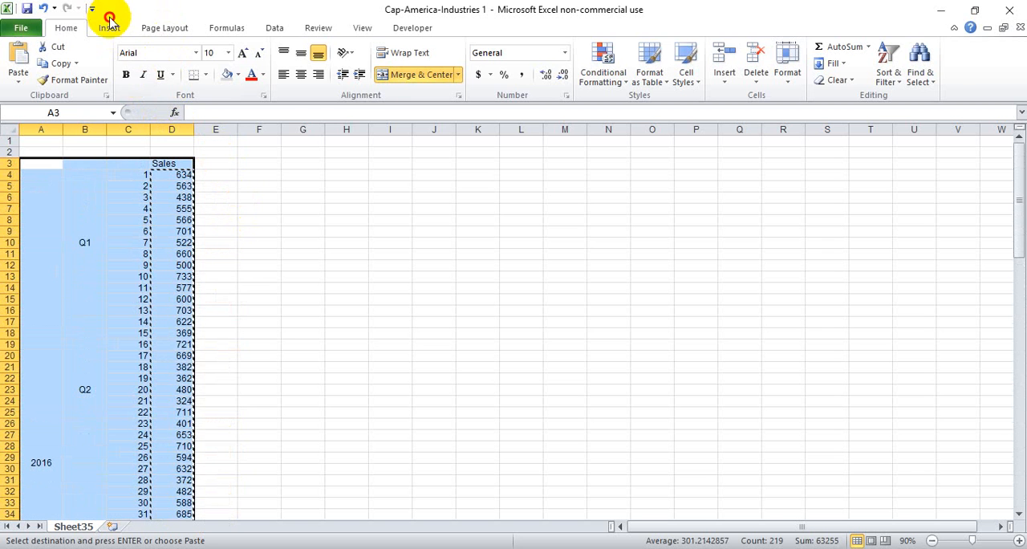
left_click(318, 61)
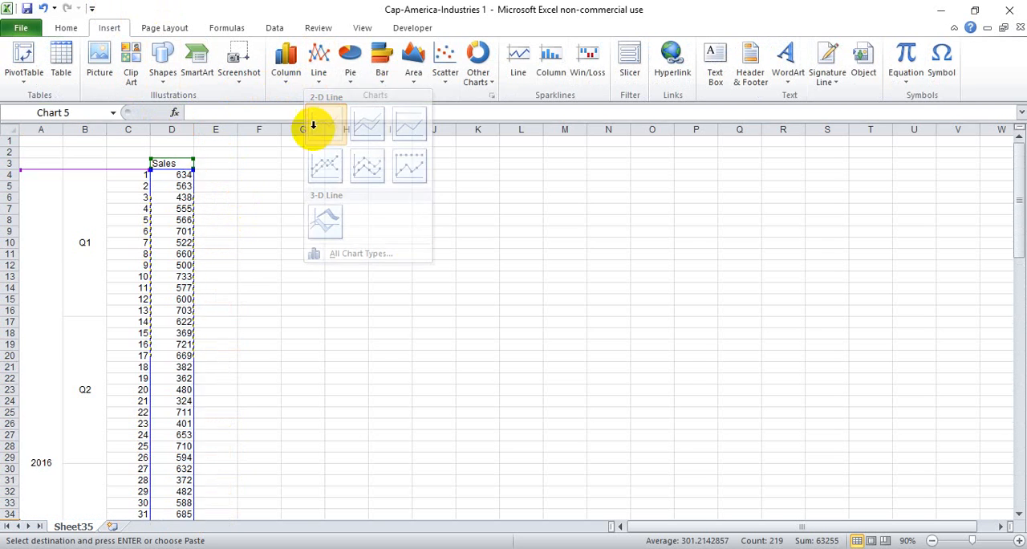
left_click(324, 123)
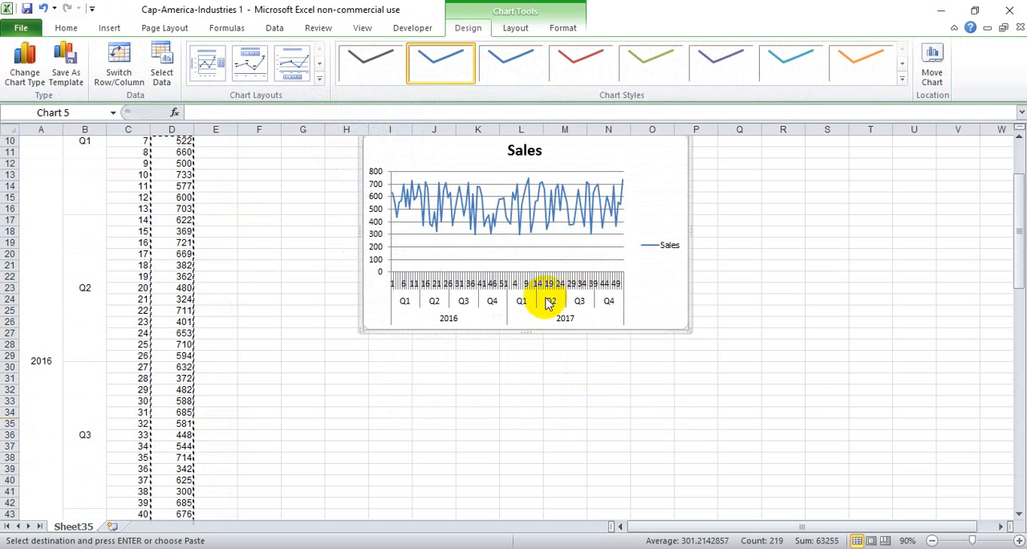
mouse_move(626, 286)
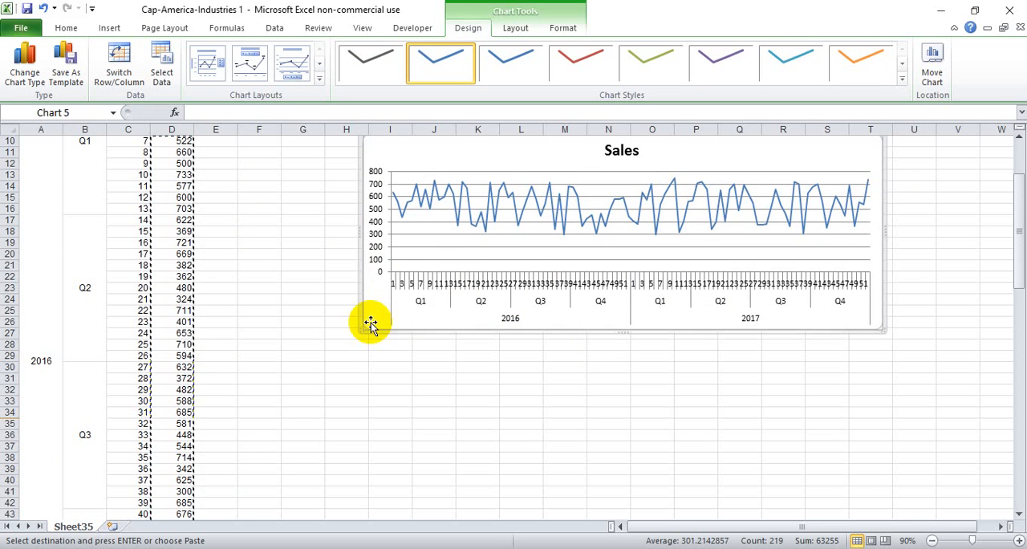
left_click_drag(370, 325, 366, 369)
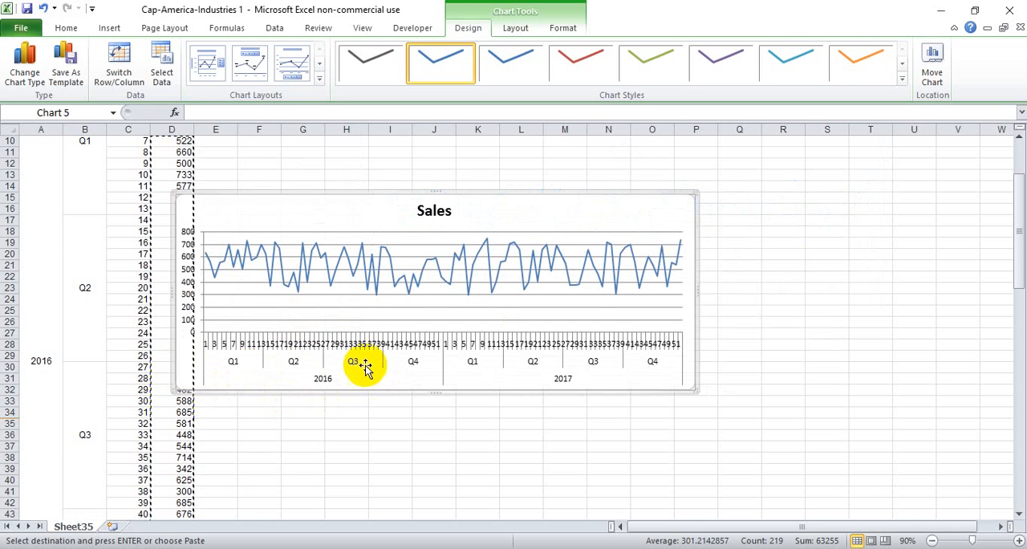
mouse_move(361, 340)
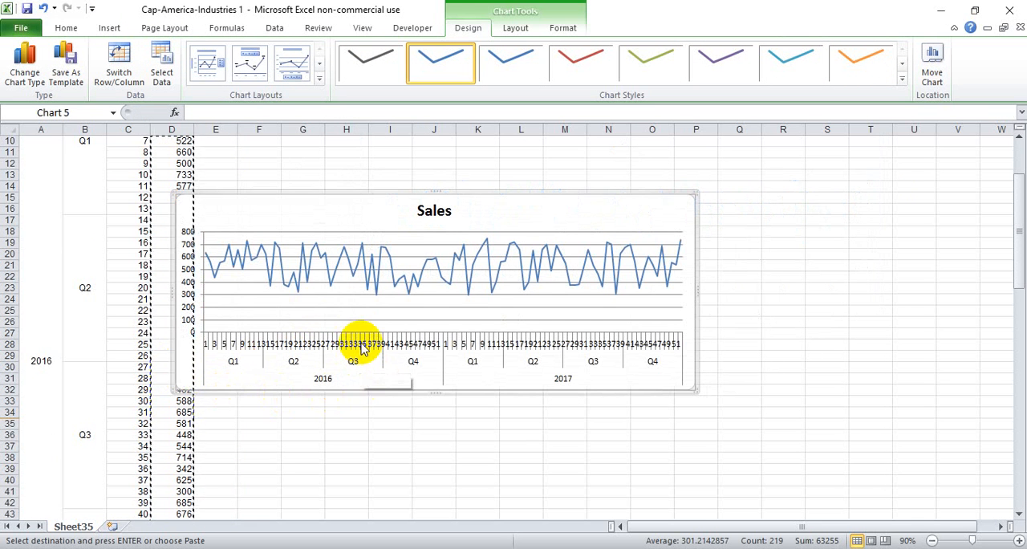
- Set the horizontal axis text direction to Rotate all text 270° so week numbers read vertically
double_click(361, 344)
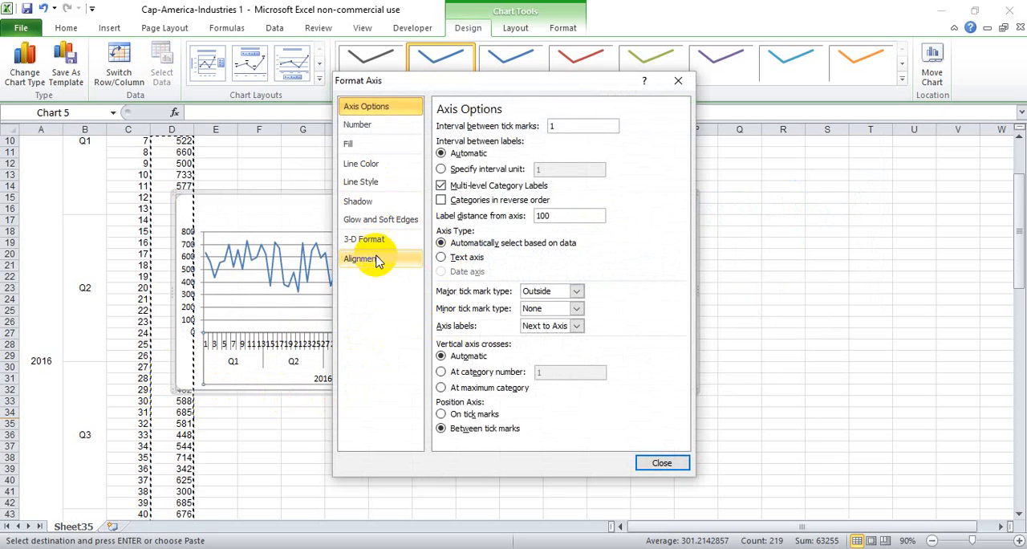
left_click(571, 166)
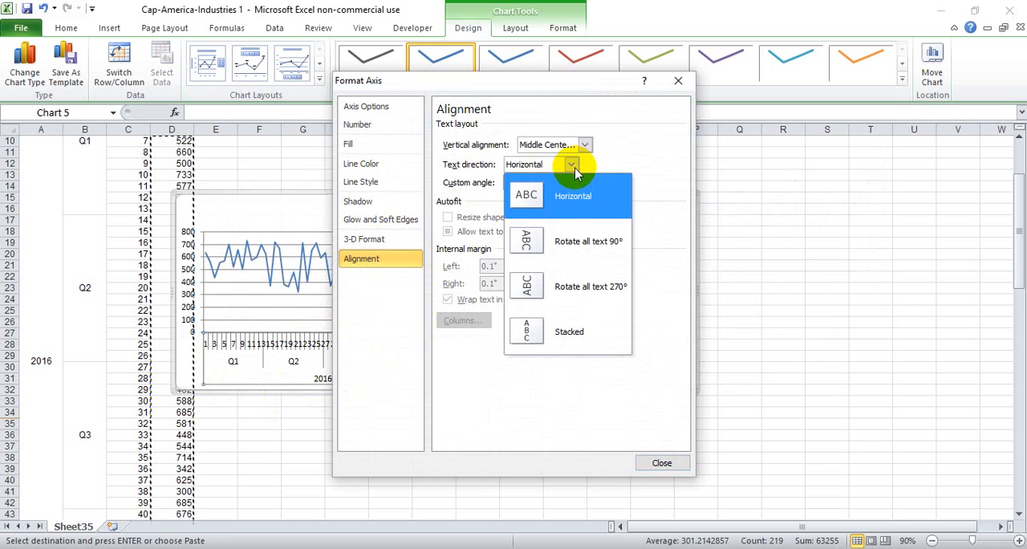
left_click(591, 285)
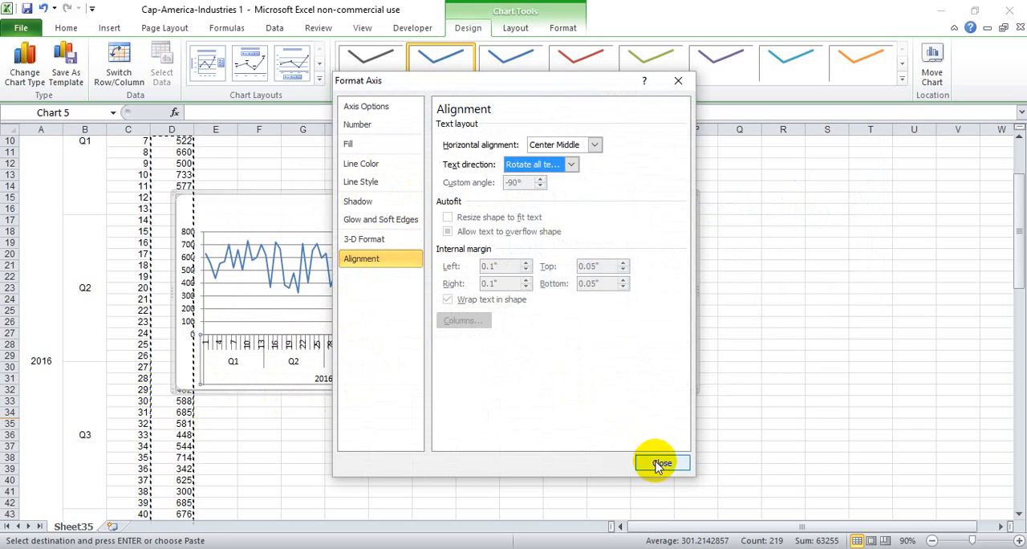
left_click(661, 463)
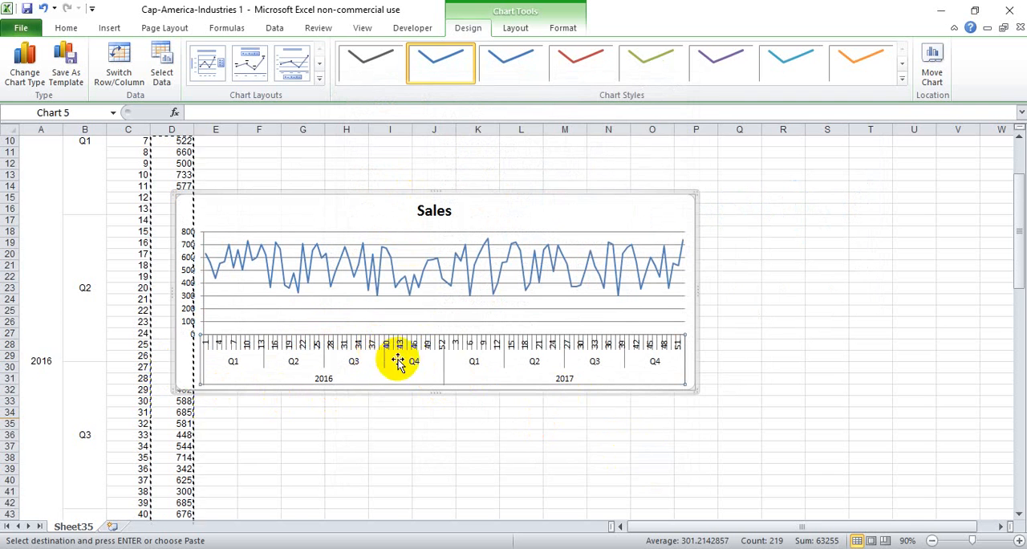
- Set the axis to no major ticks, inside minor ticks, low labels, positioned on tick marks
double_click(398, 363)
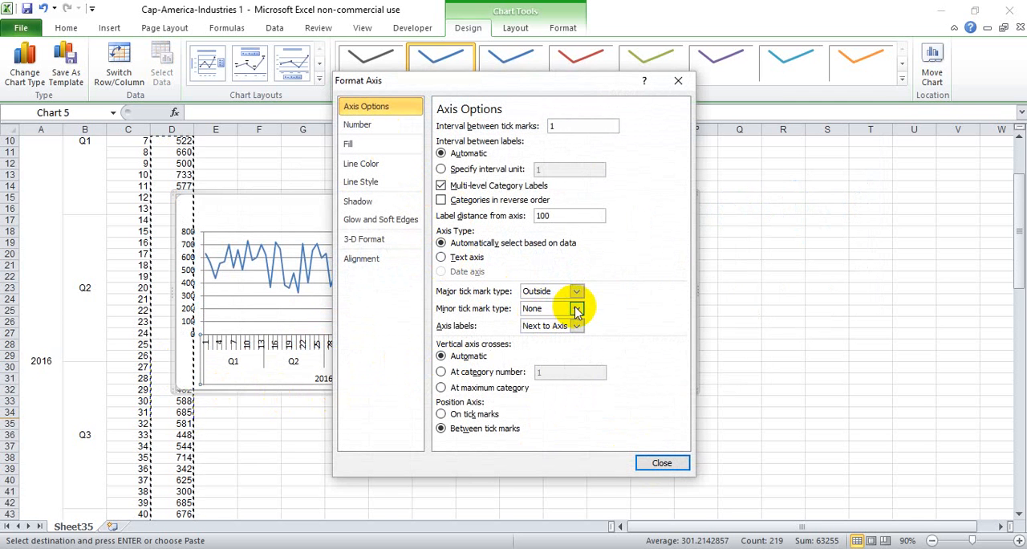
left_click(576, 309)
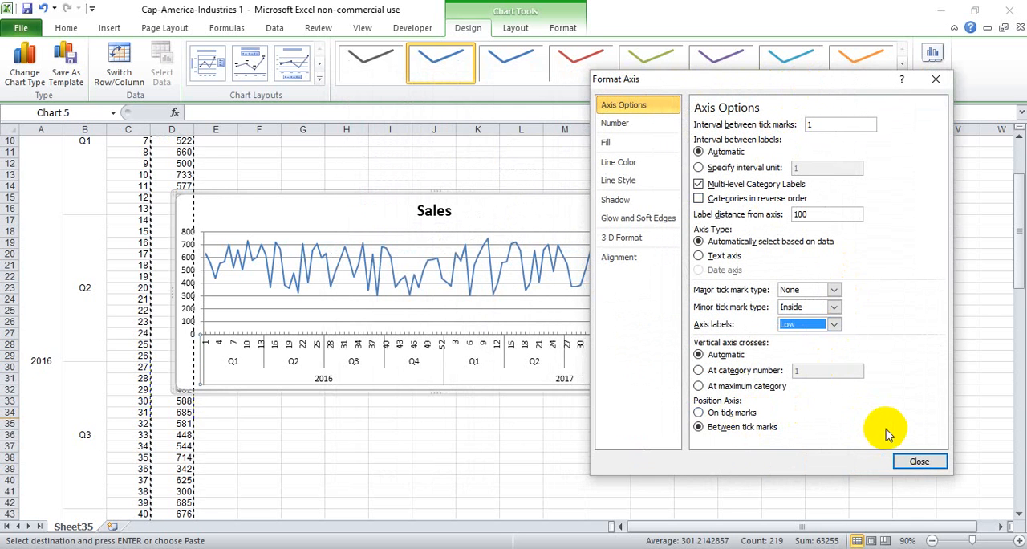
left_click(700, 411)
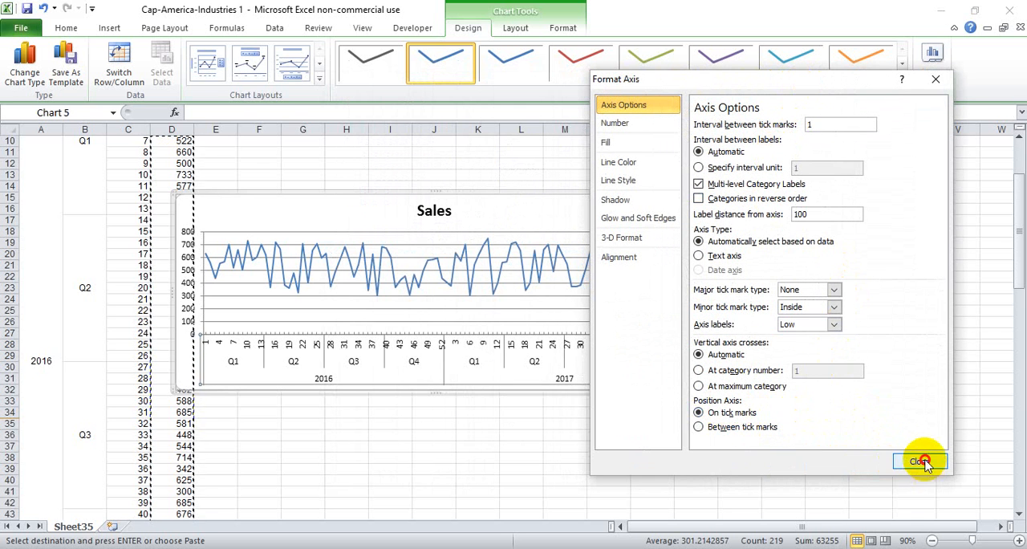
left_click(921, 461)
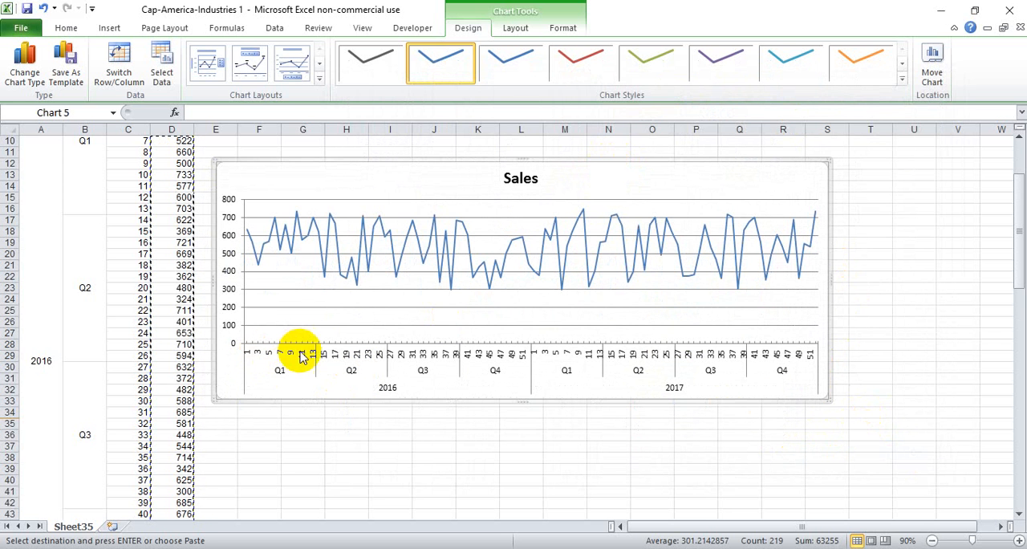
mouse_move(345, 373)
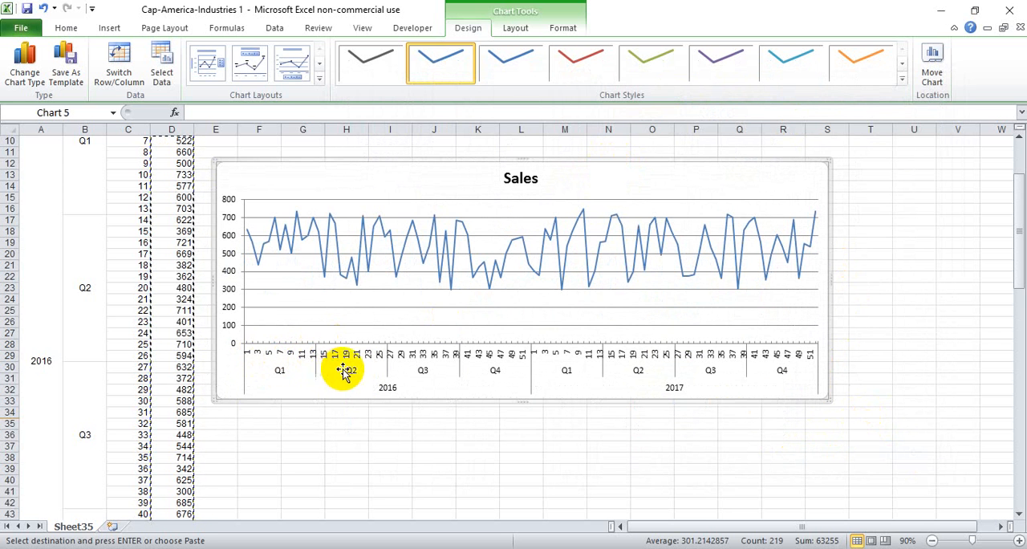
mouse_move(475, 368)
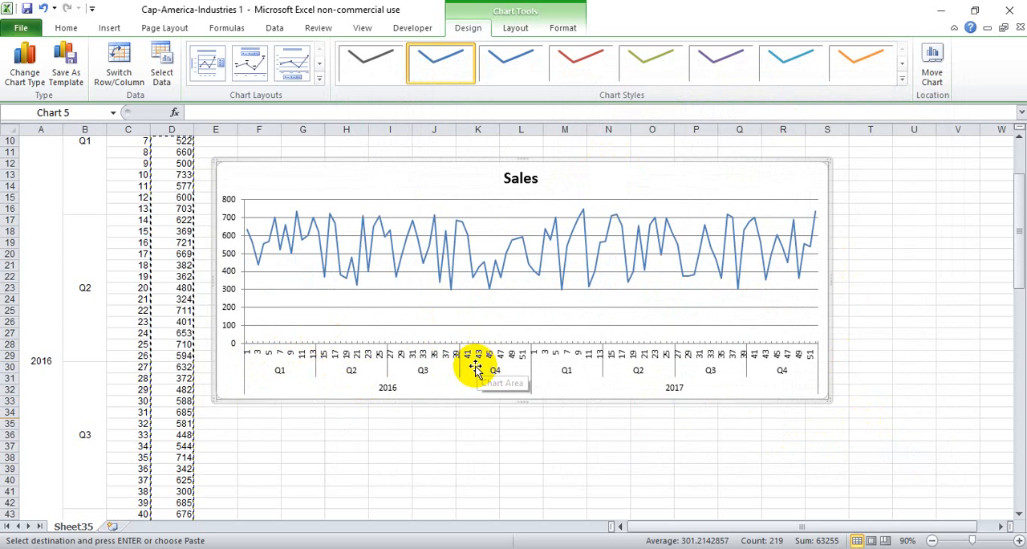
mouse_move(436, 366)
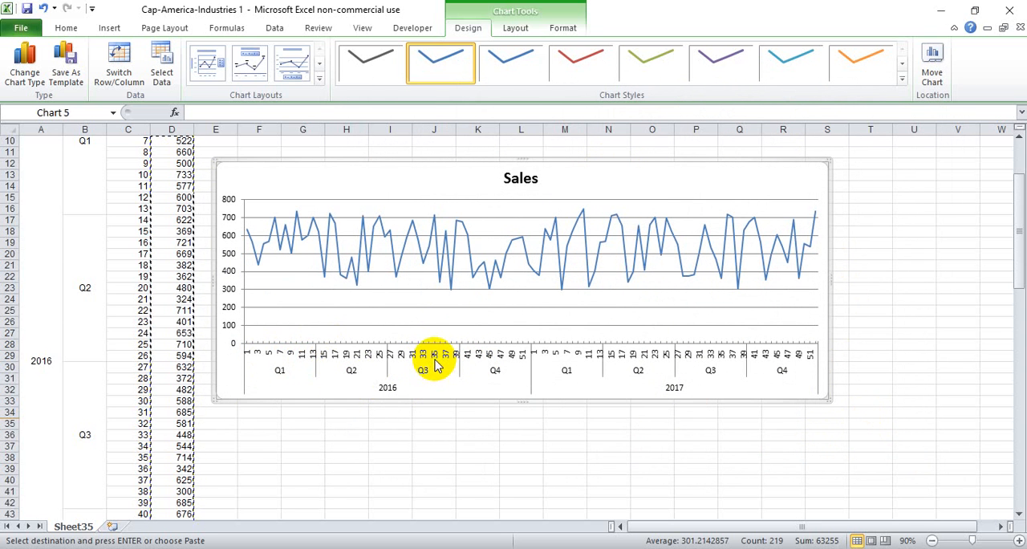
mouse_move(258, 353)
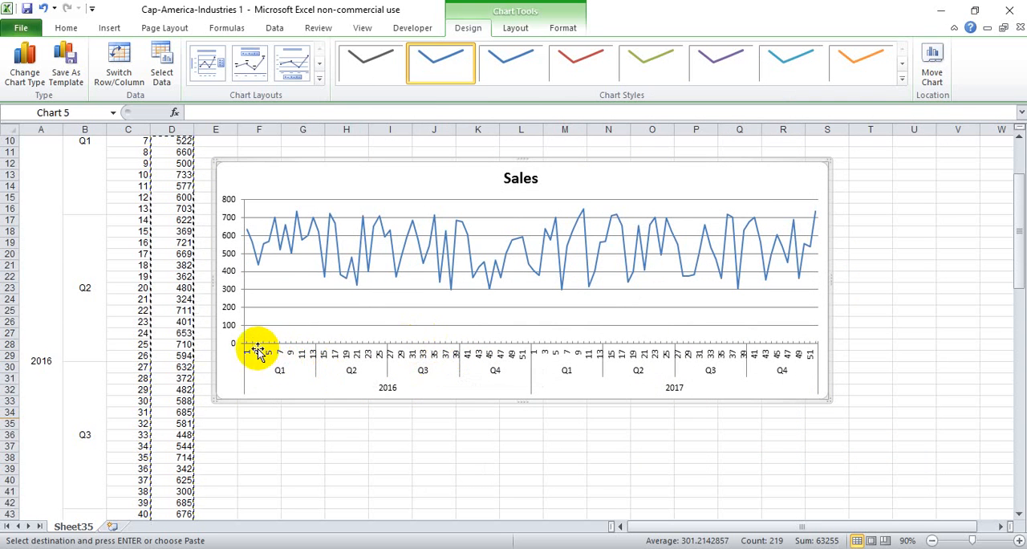
mouse_move(407, 363)
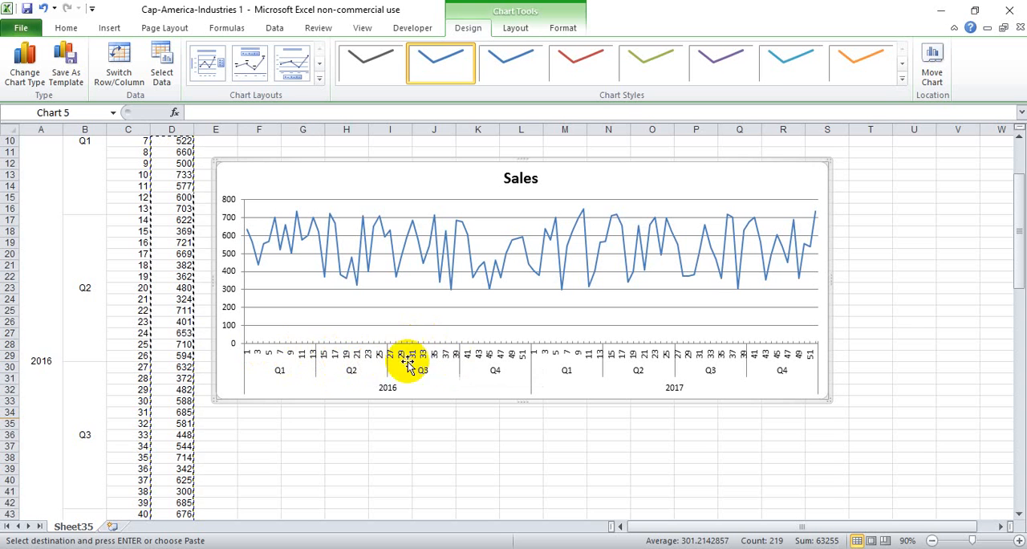
mouse_move(405, 393)
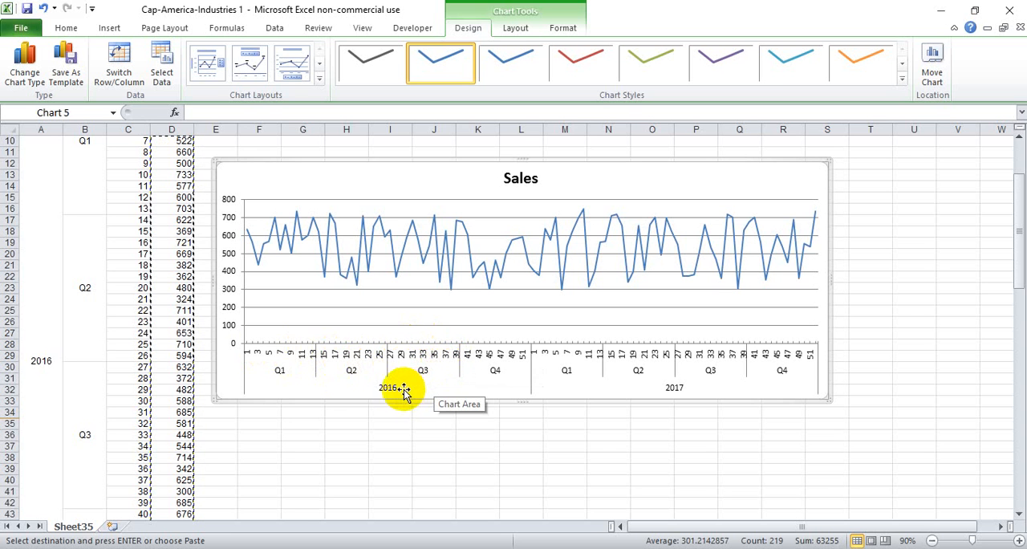
mouse_move(389, 392)
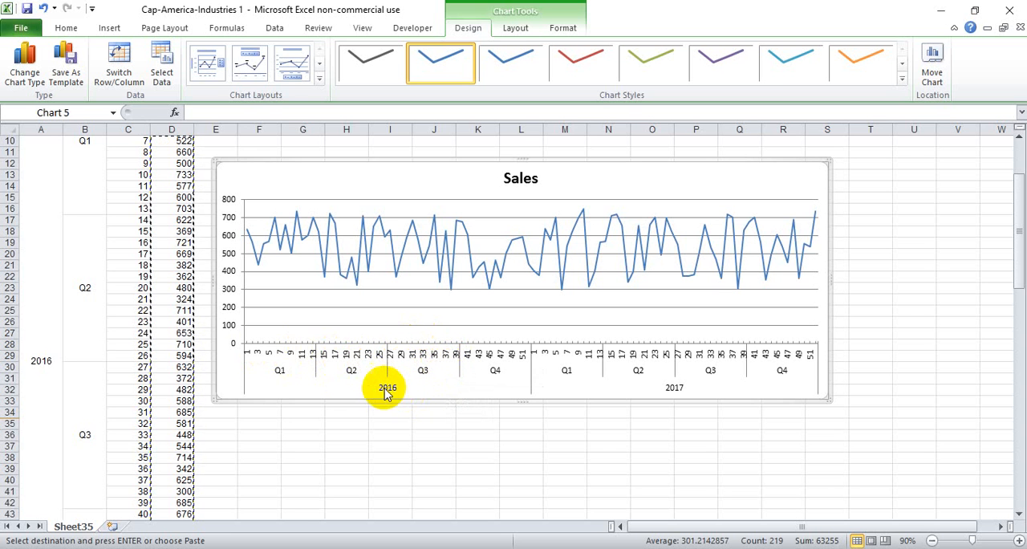
mouse_move(415, 388)
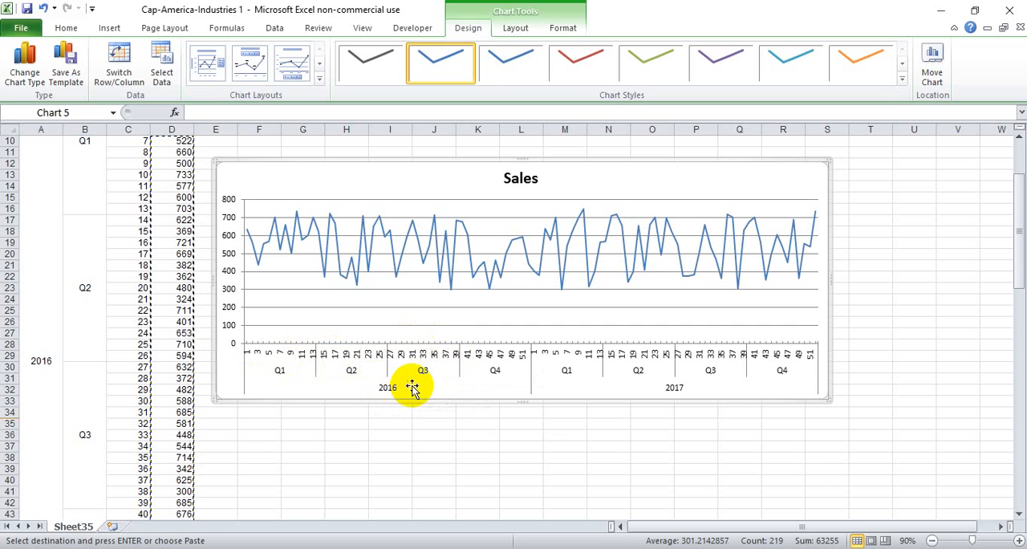
mouse_move(327, 340)
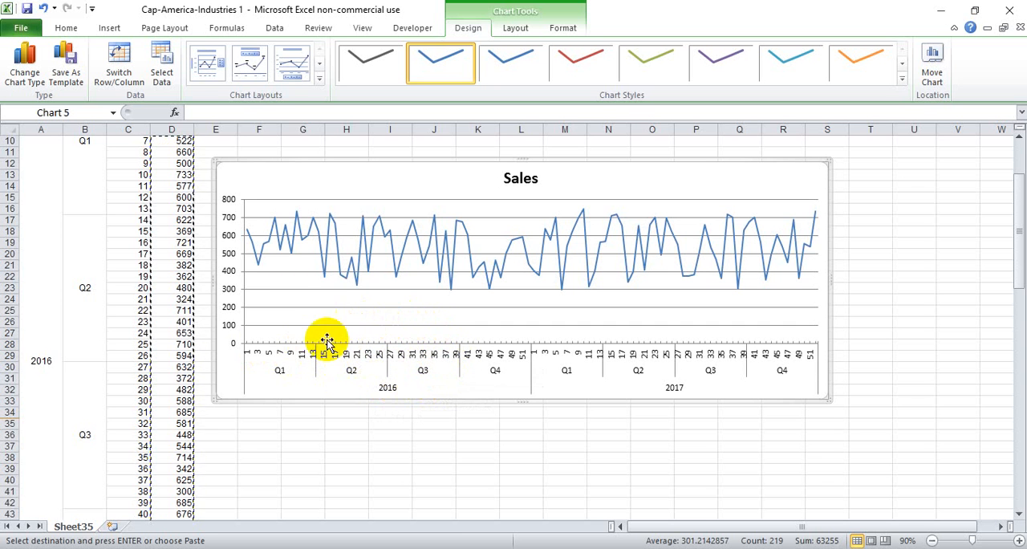
- Scroll back to the top of the sheet to view the finished chart
scroll("up", 3)
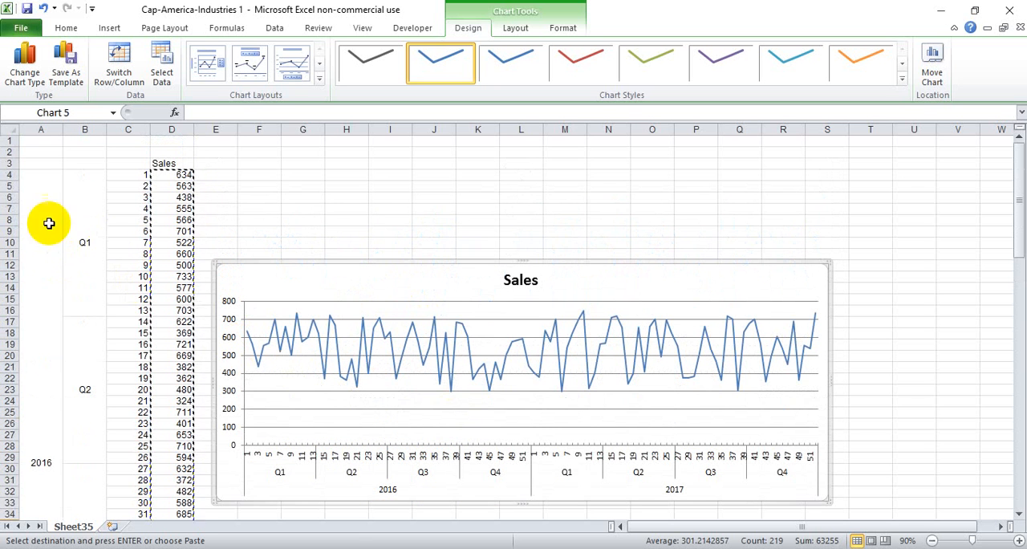
mouse_move(70, 231)
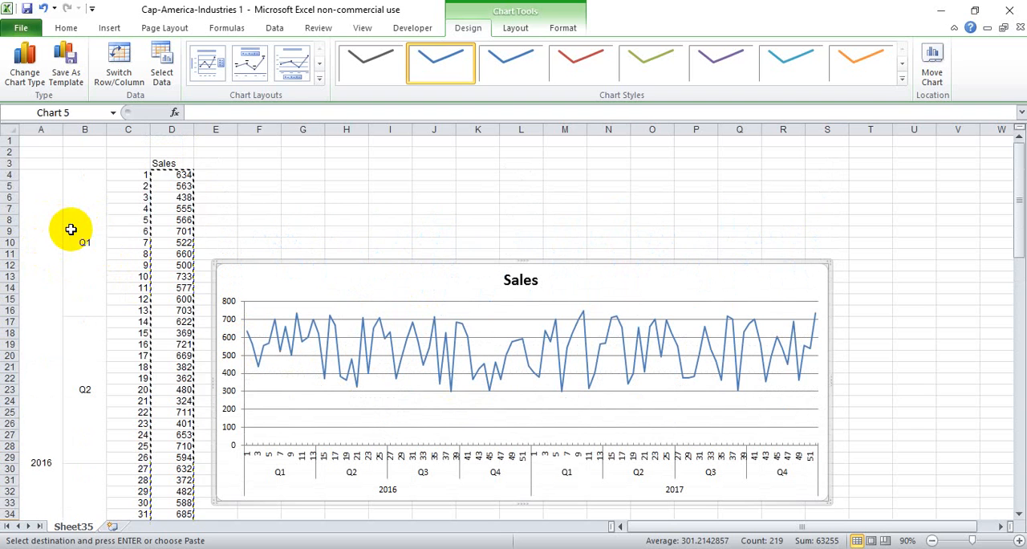